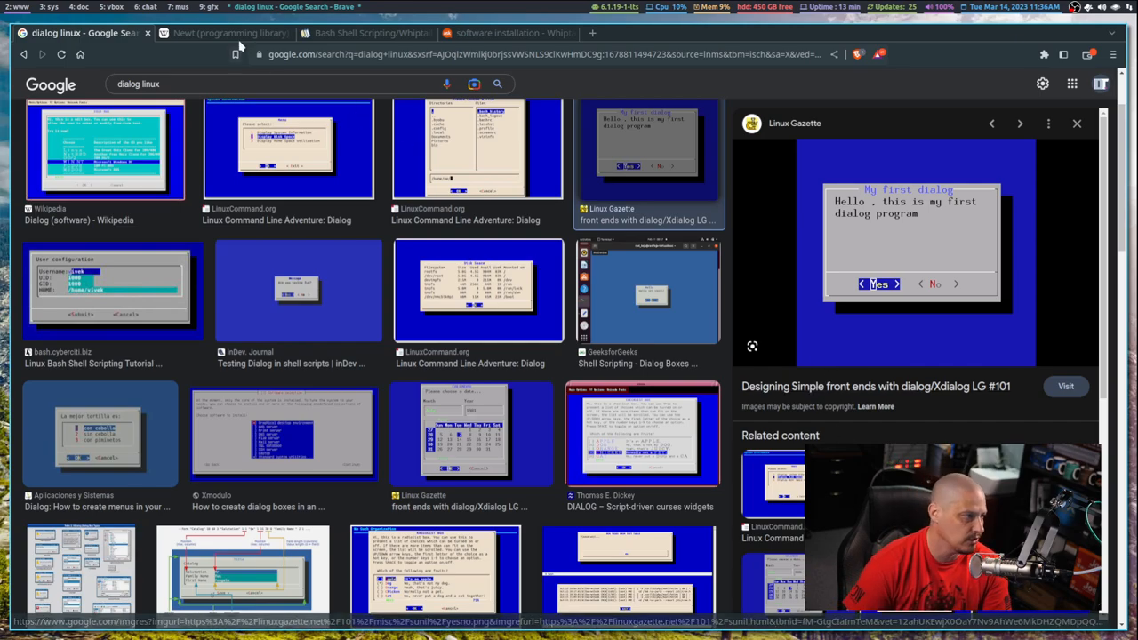
- View the Partimage screenshot full size from the Newt article, then return to the article
click(224, 32)
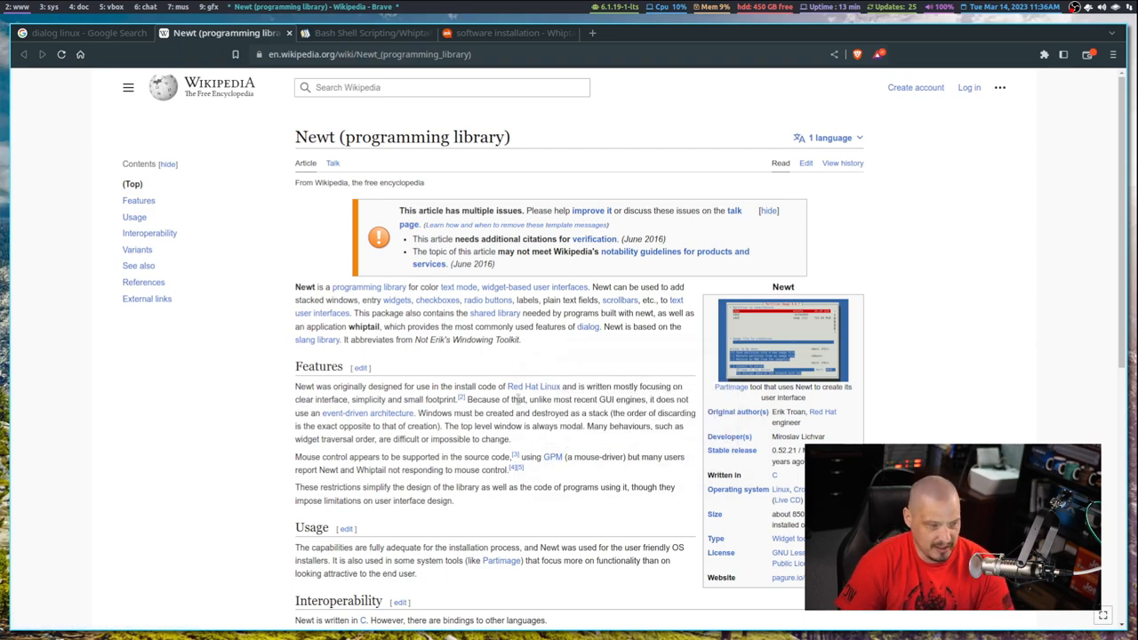
click(783, 341)
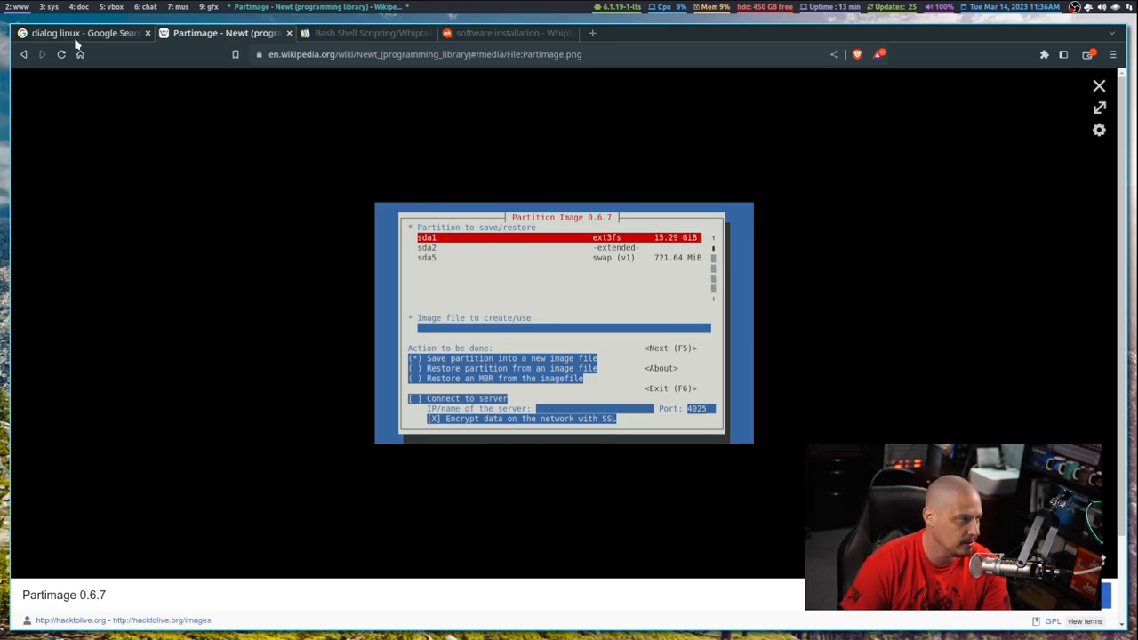
click(1099, 86)
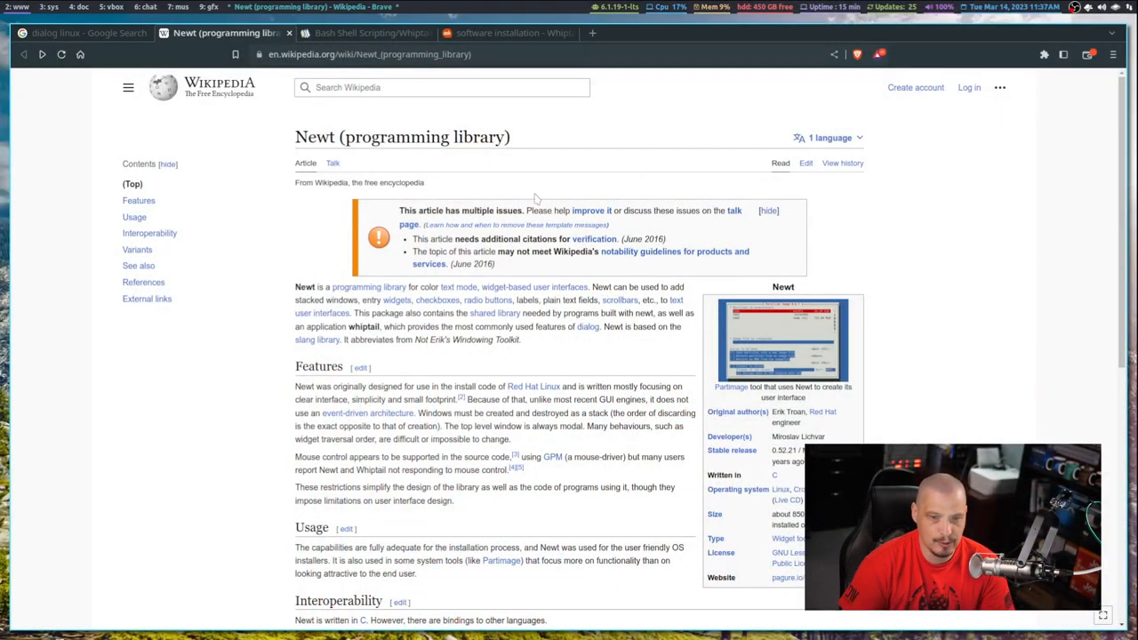
- Move down the Wikibooks Whiptail page to the example dialog screenshots
click(364, 32)
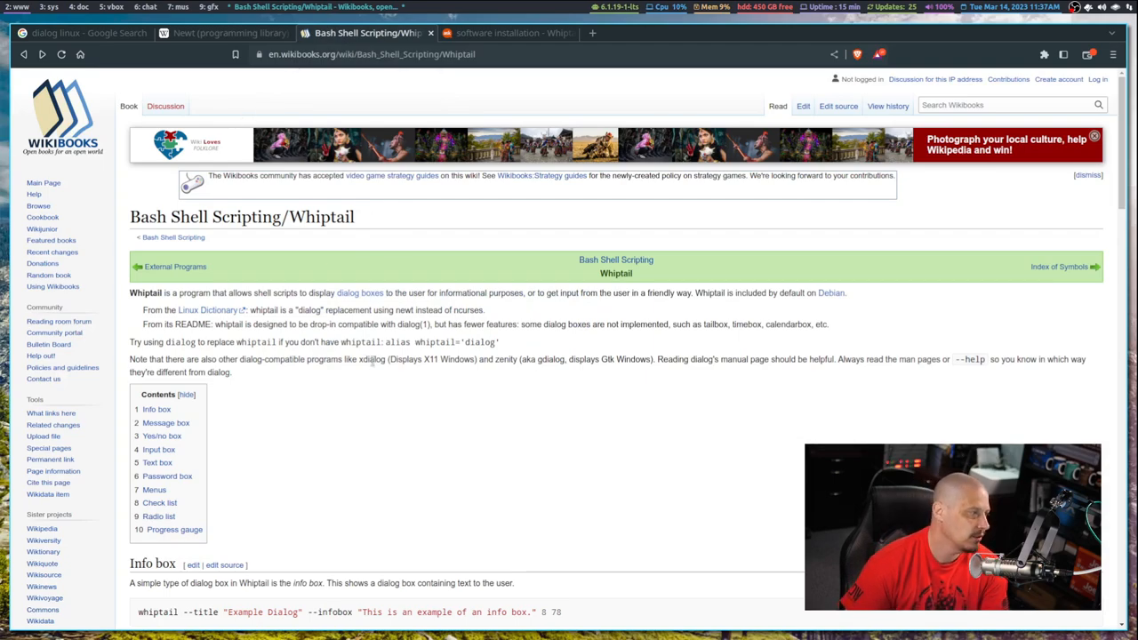
scroll(down, 3)
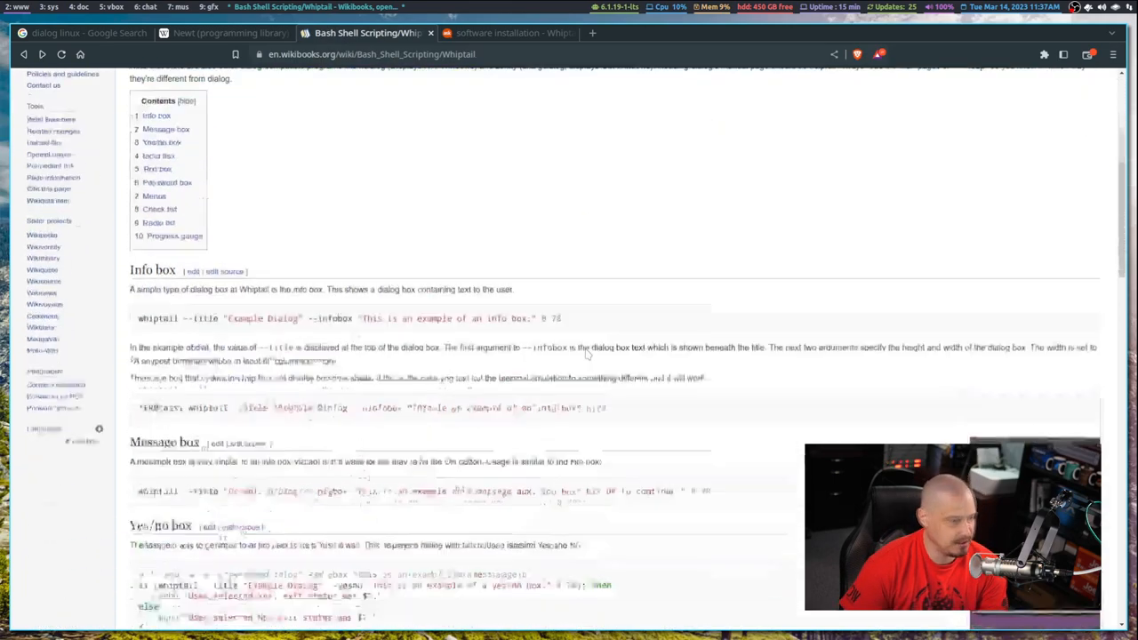
scroll(down, 3)
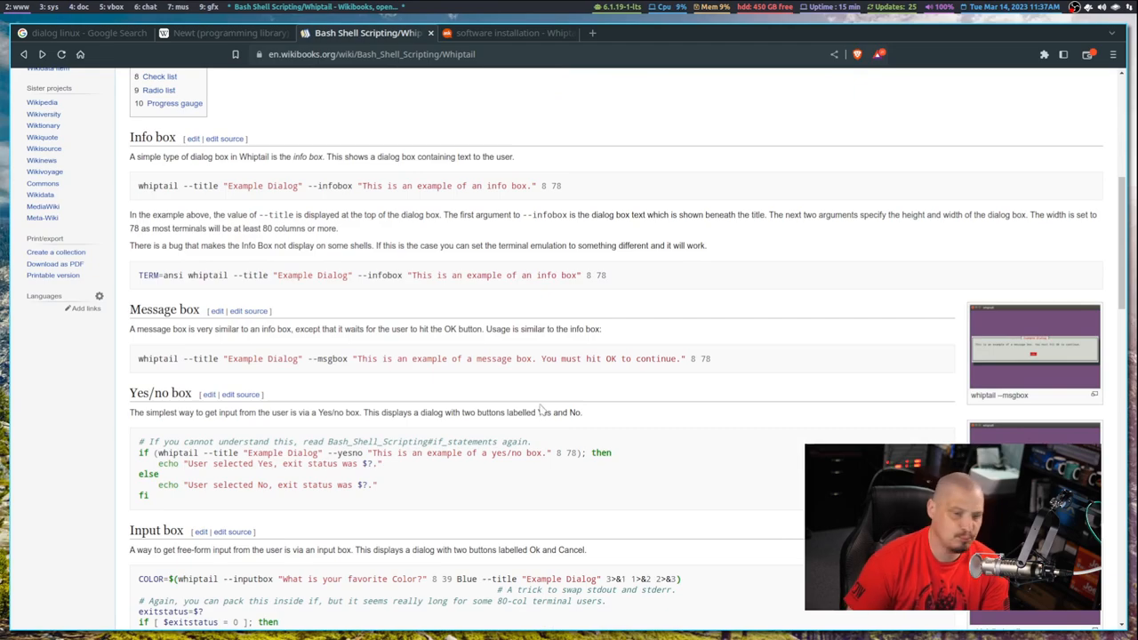
mouse_move(495, 383)
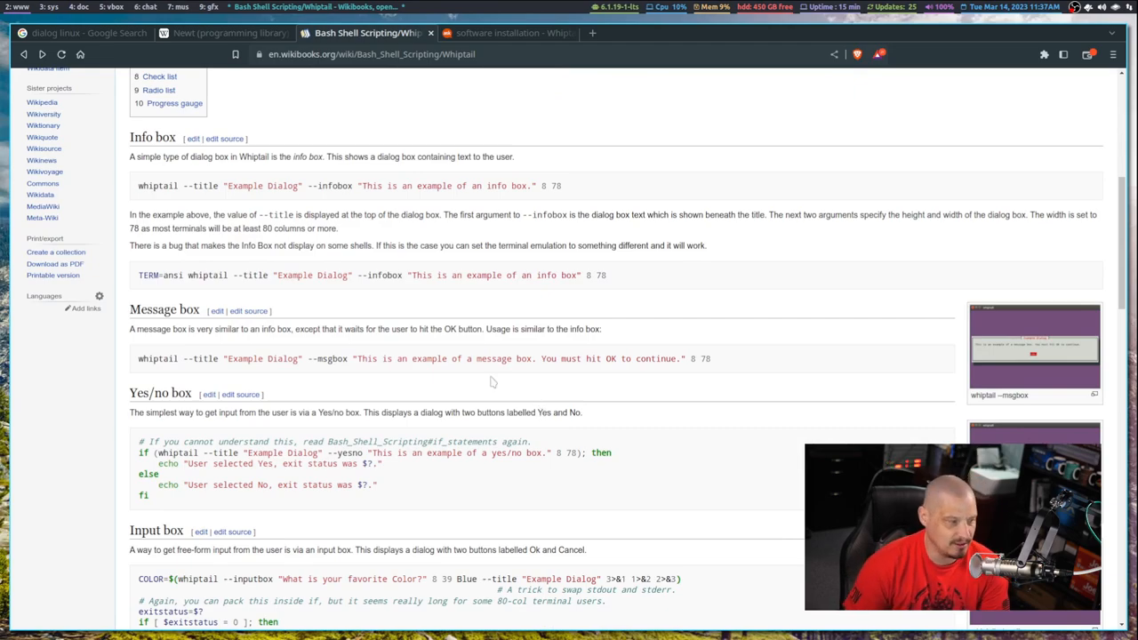
scroll(down, 3)
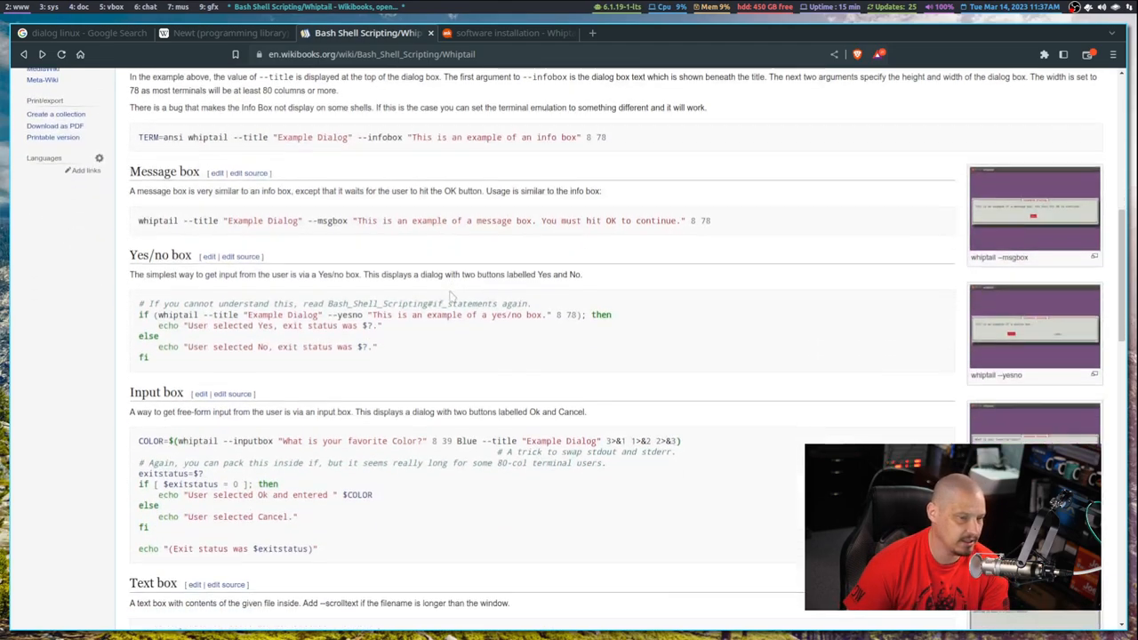
- Browse the msgbox, input box, text box and following dialog screenshots in the image viewer
click(1034, 213)
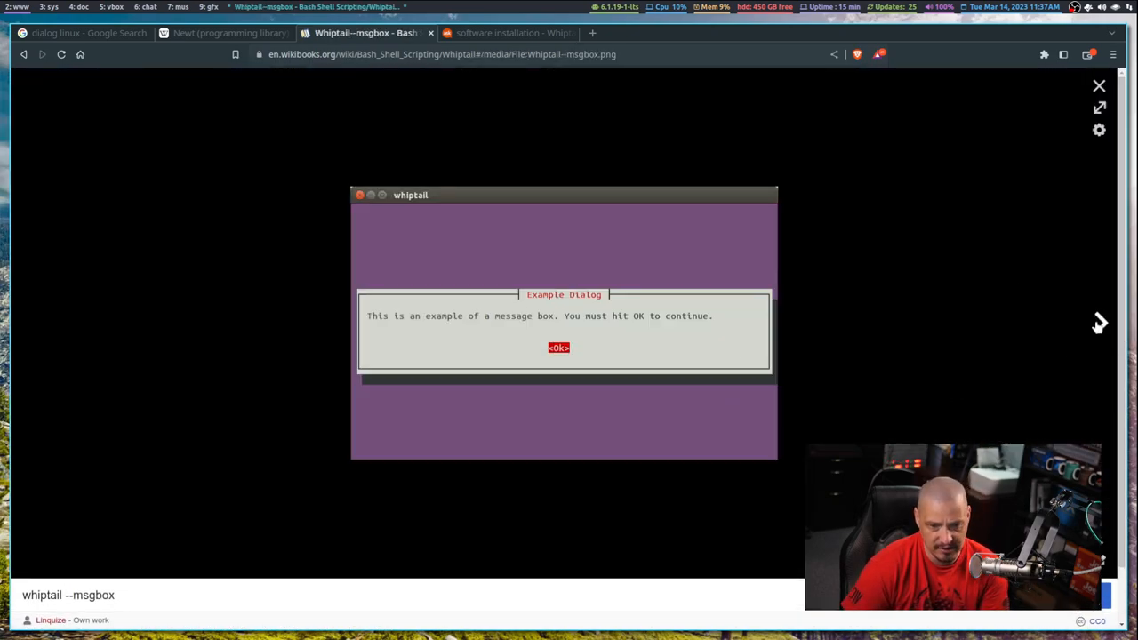
click(1099, 323)
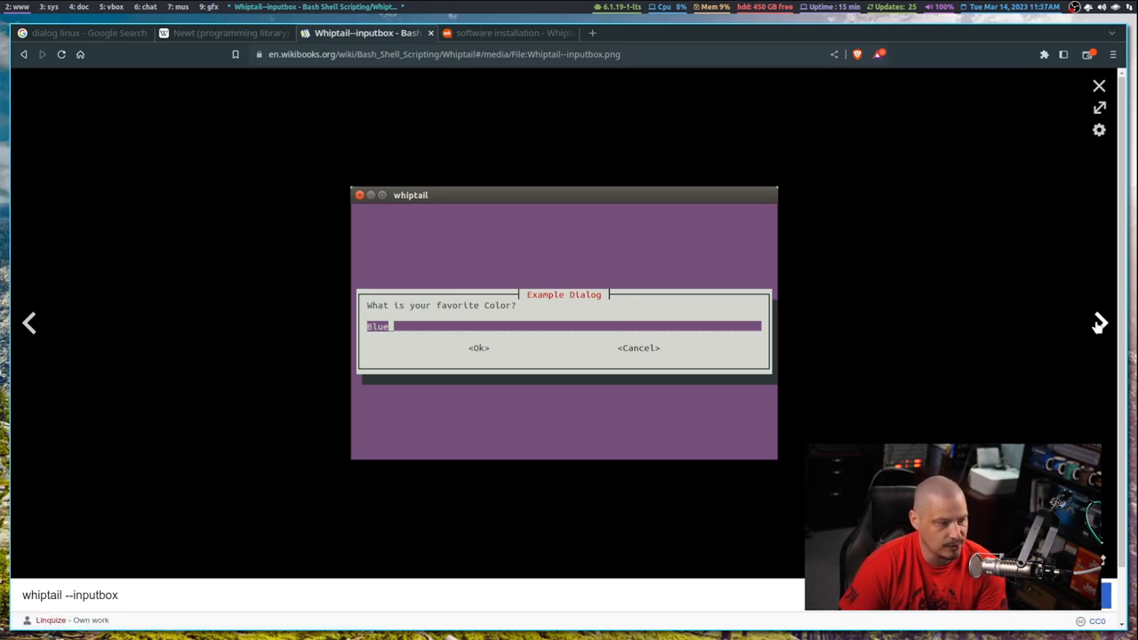
click(1099, 323)
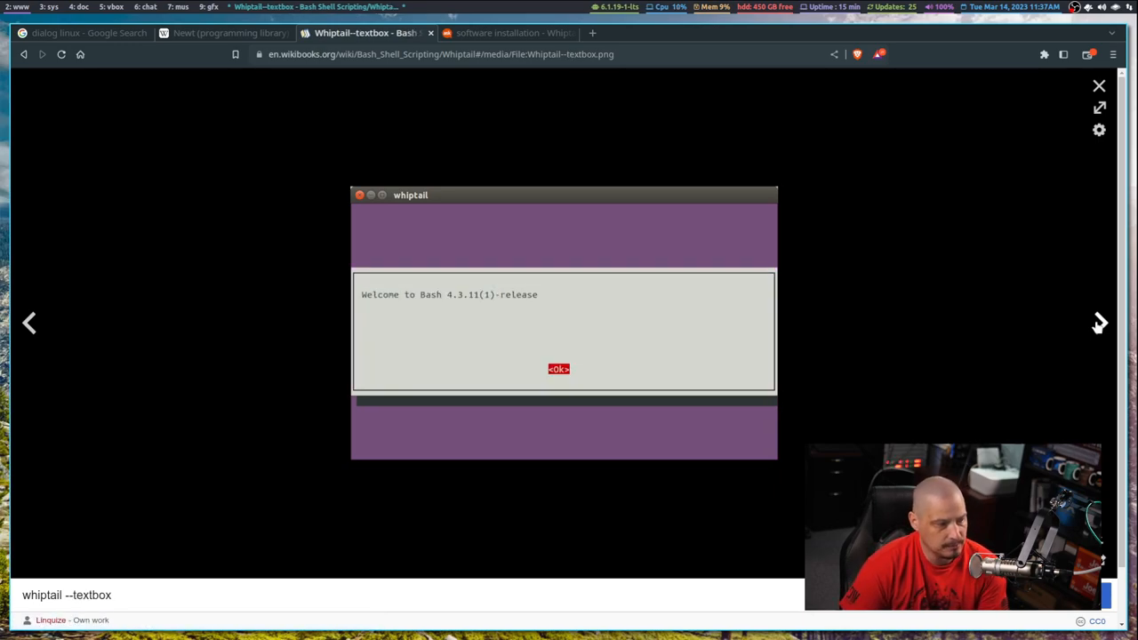
click(1099, 324)
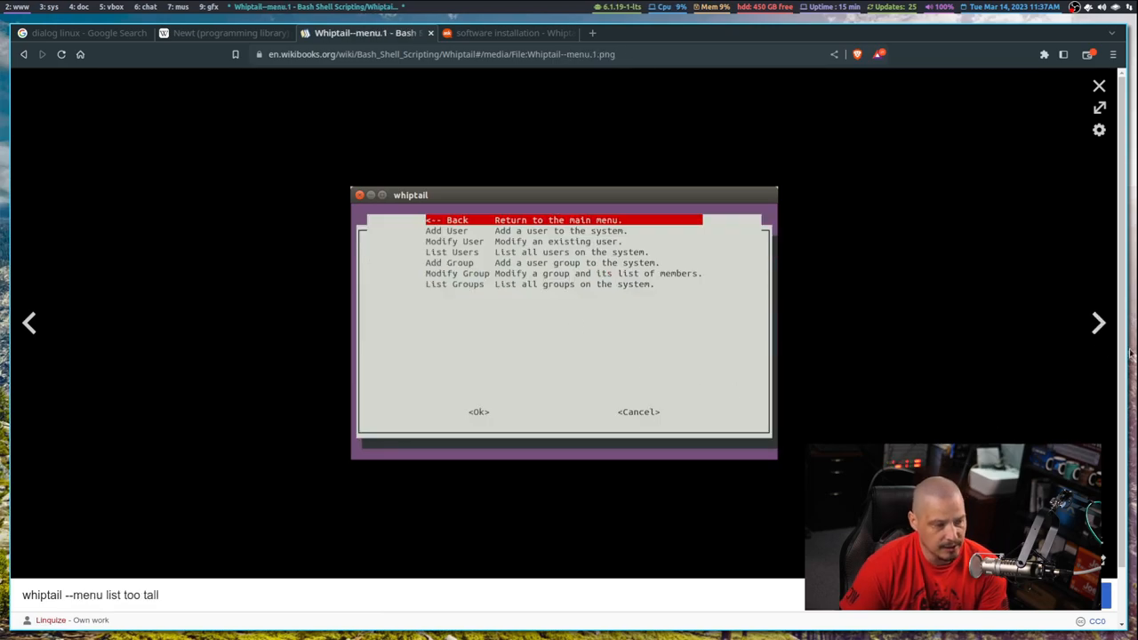
click(1099, 324)
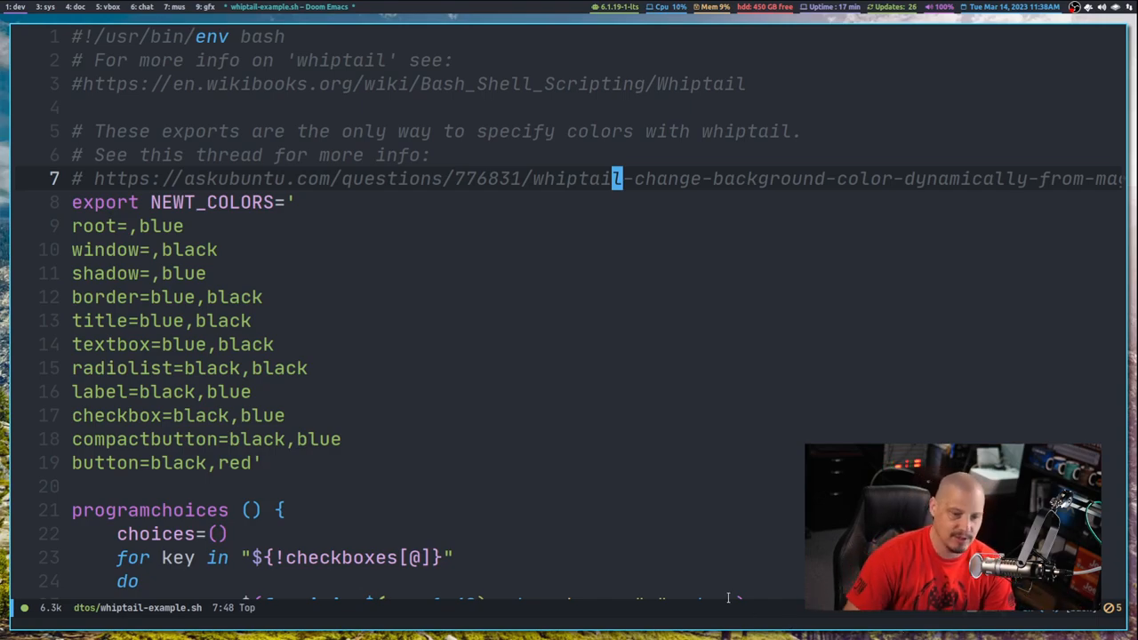
mouse_move(356, 519)
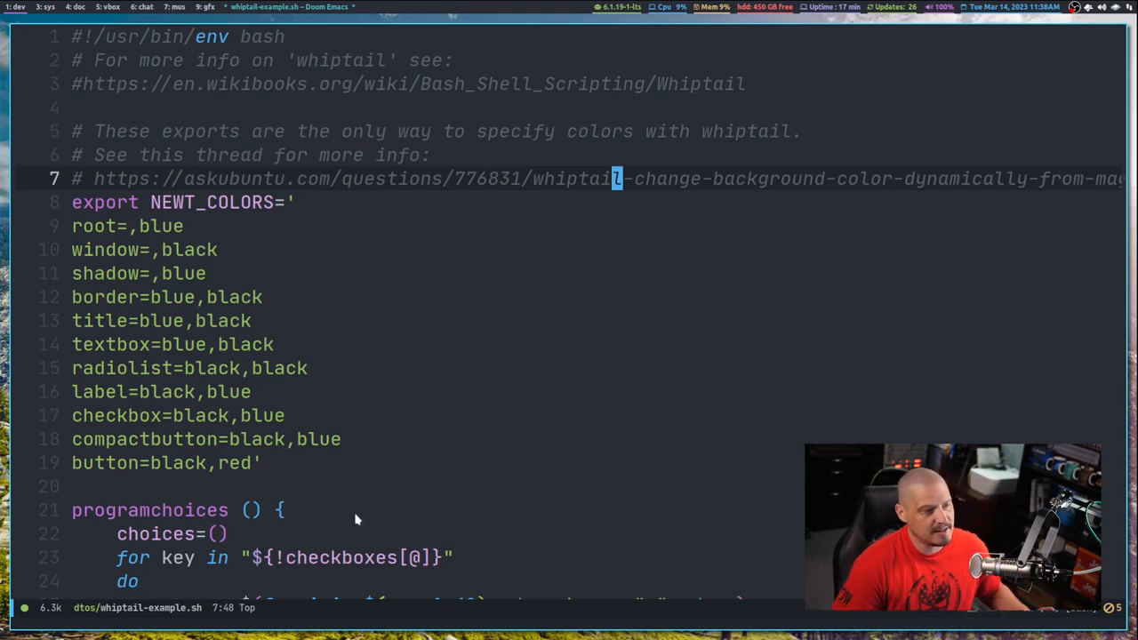
scroll(down, 3)
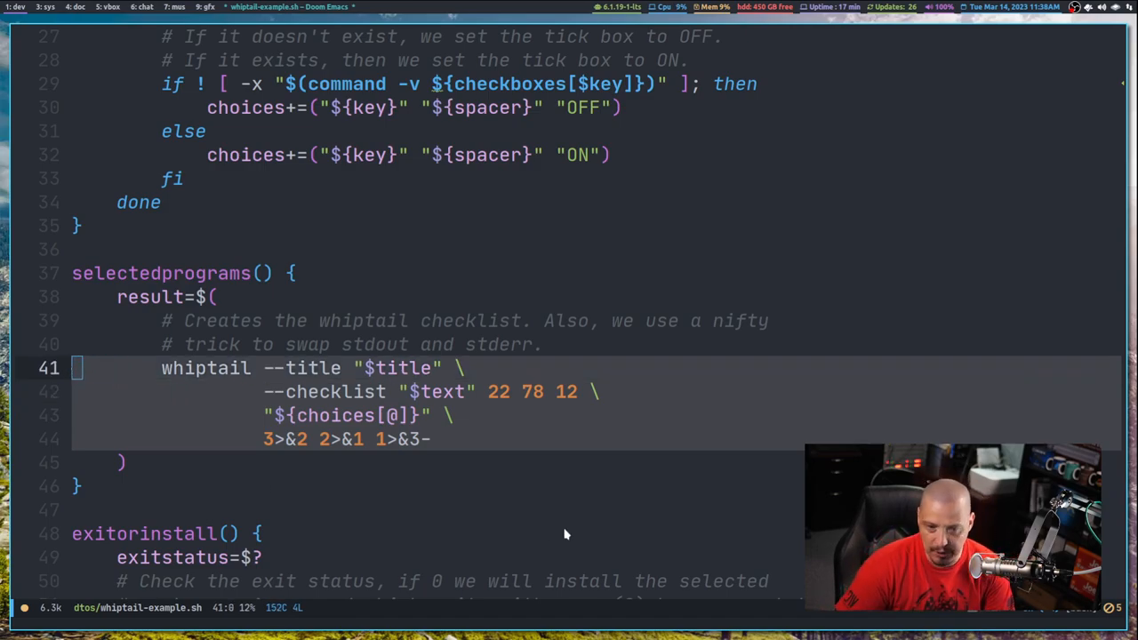
mouse_move(597, 555)
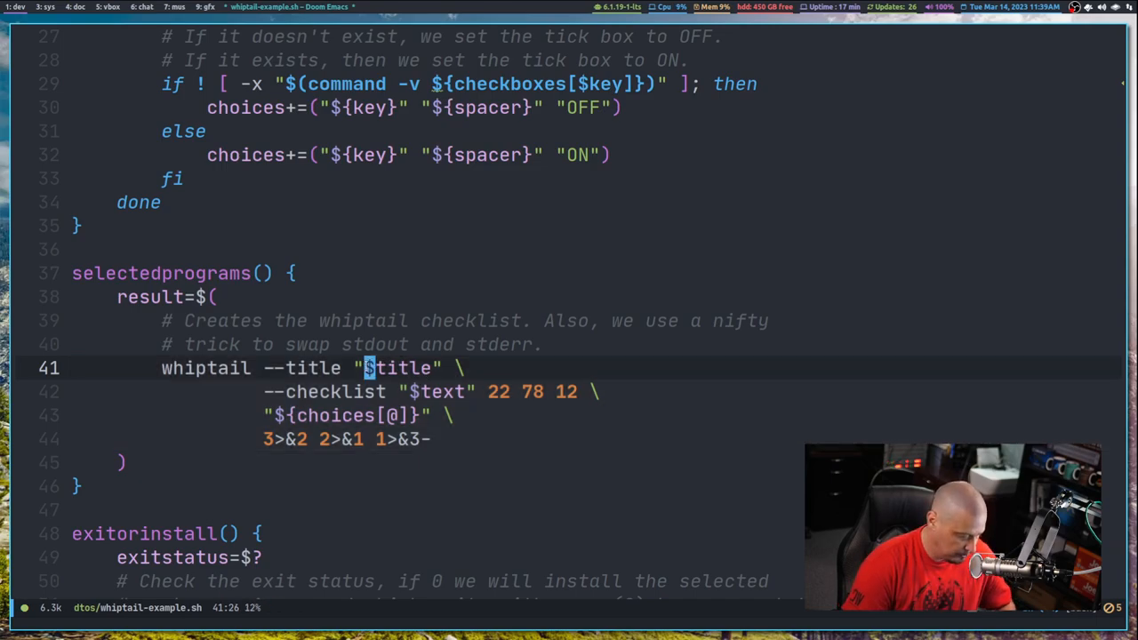
text(\Z)
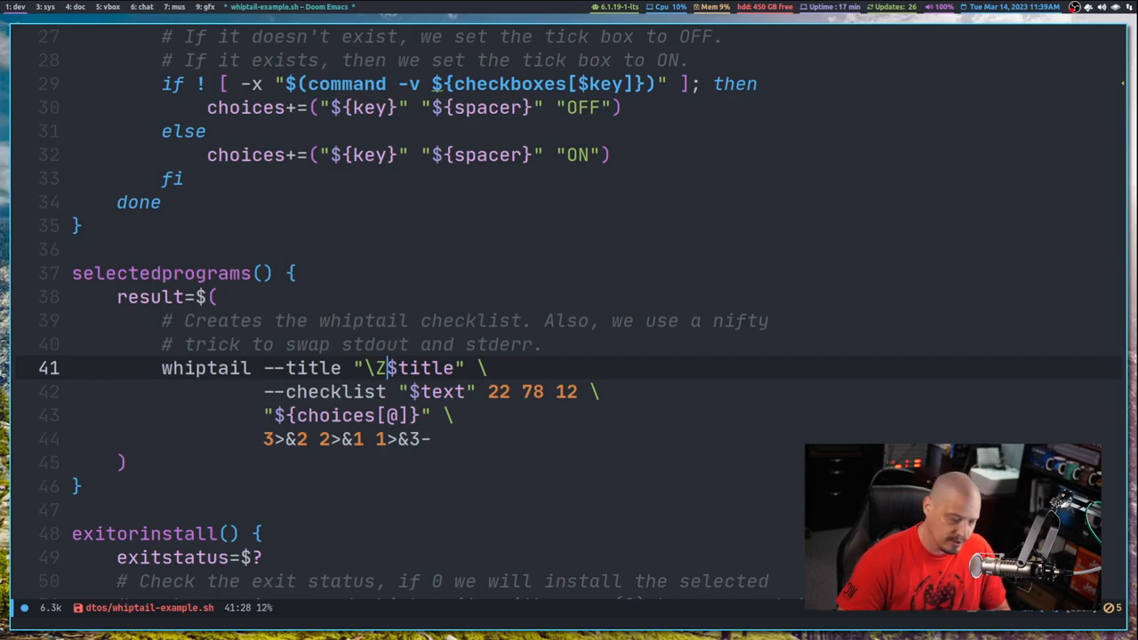
text(1)
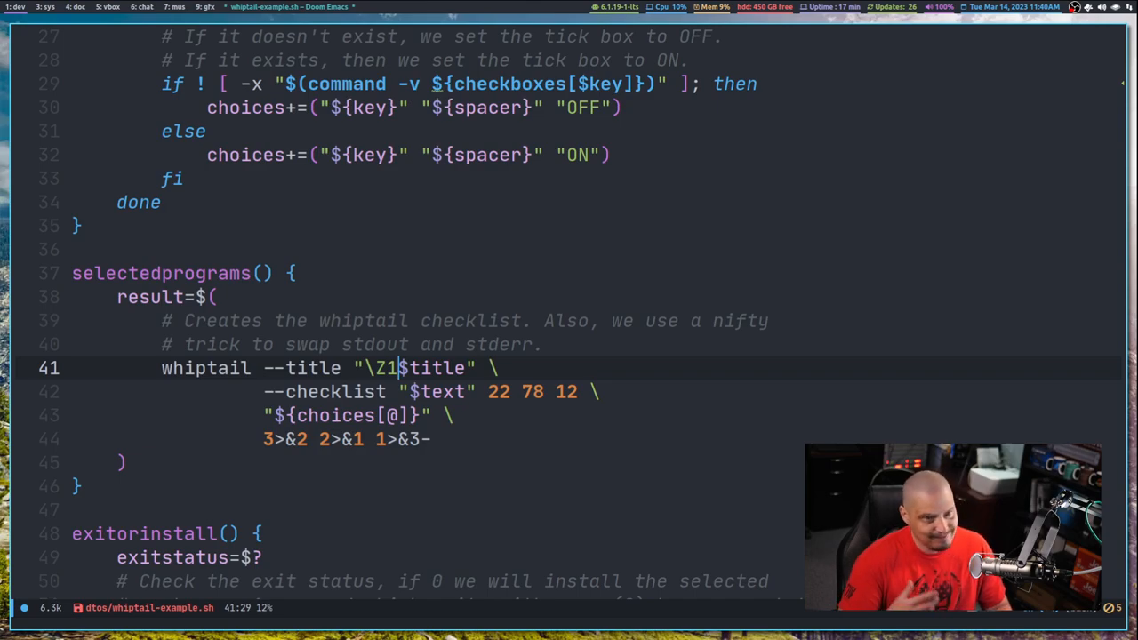
key(BackSpace)
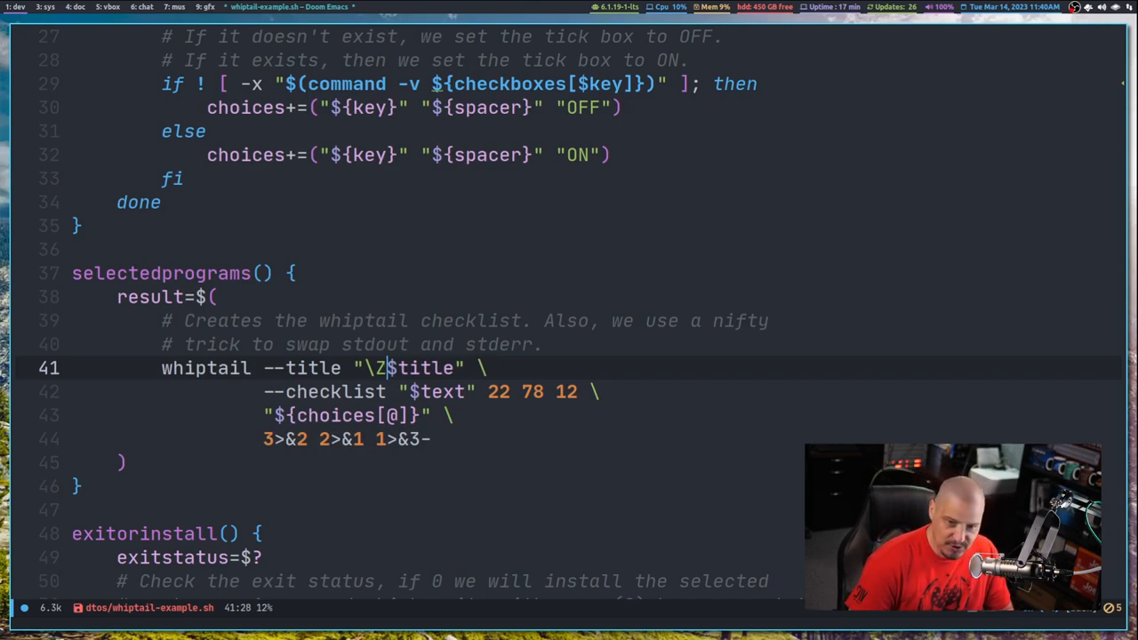
key(BackSpace)
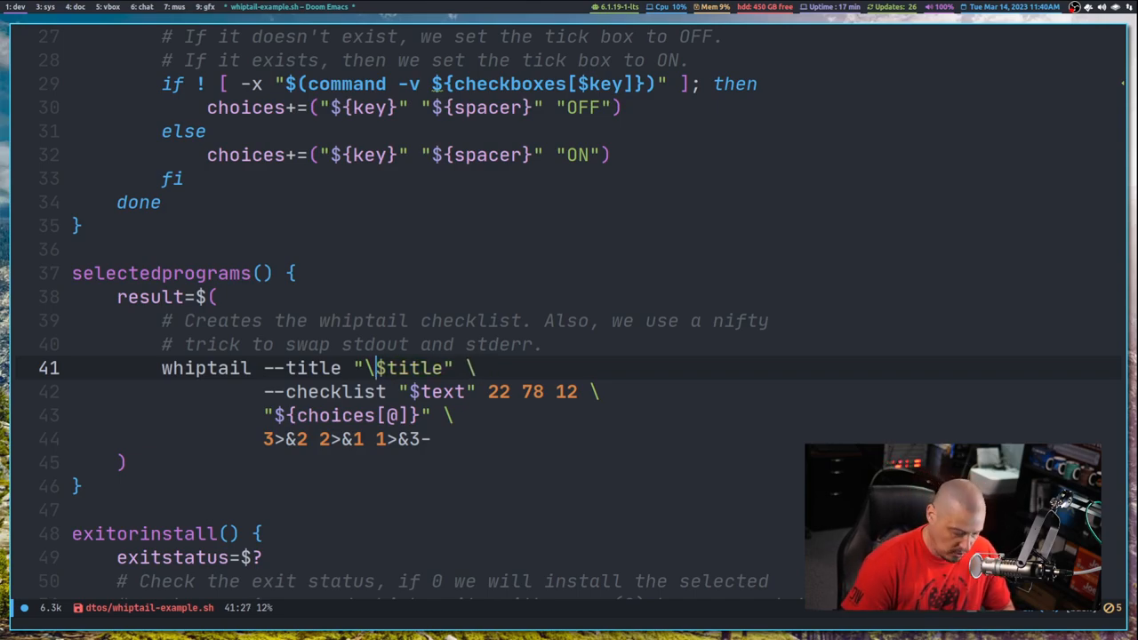
text(Zb)
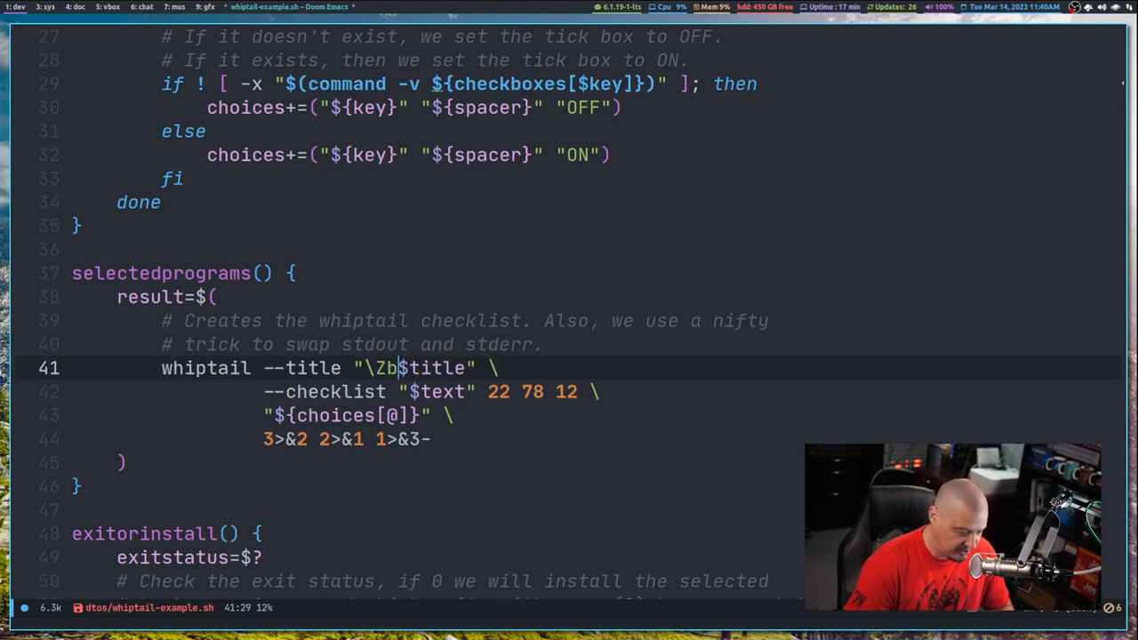
key(BackSpace)
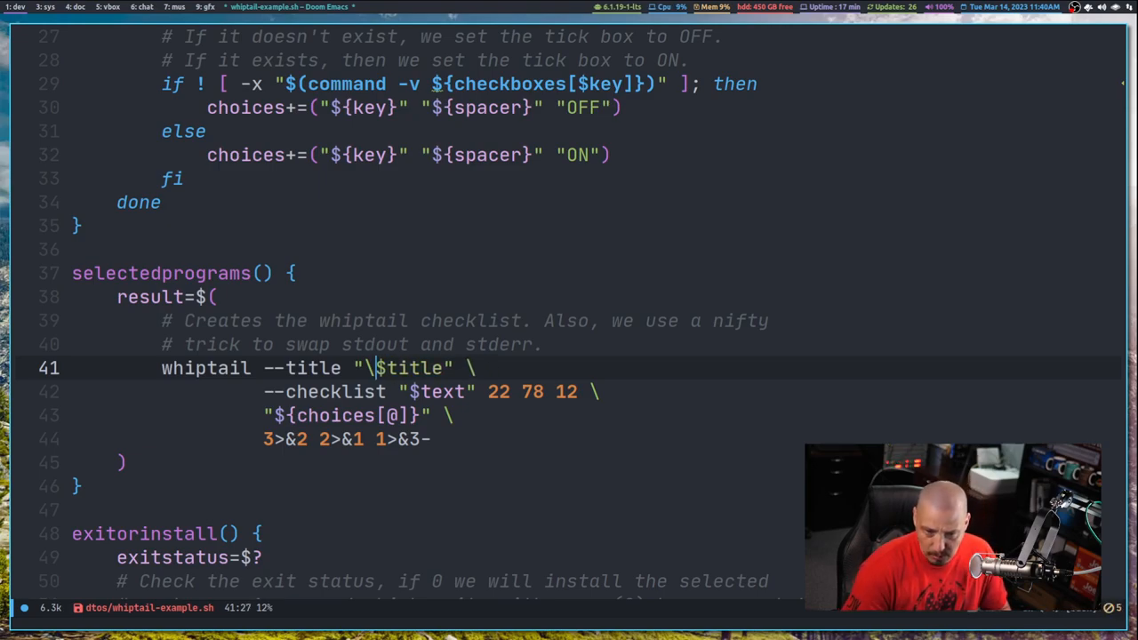
key(BackSpace)
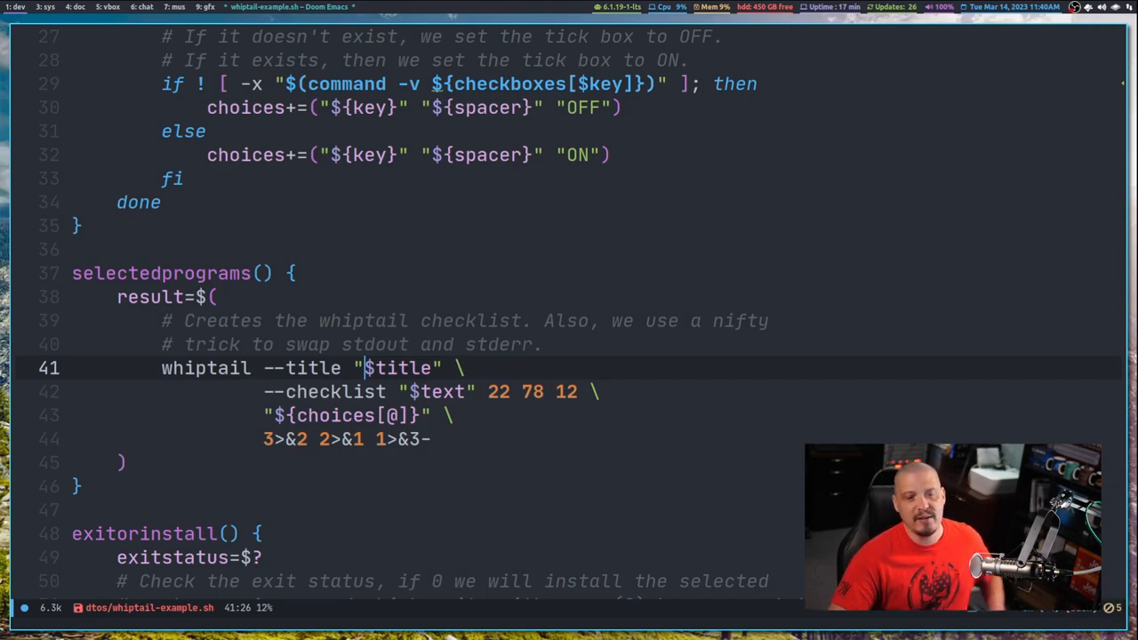
mouse_move(350, 384)
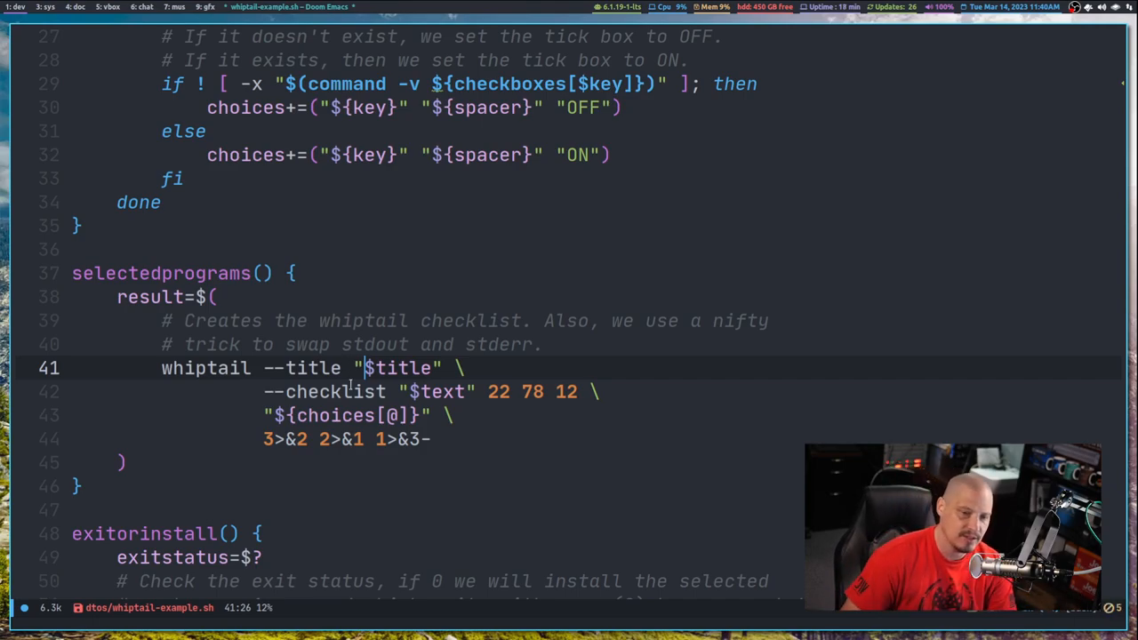
mouse_move(402, 498)
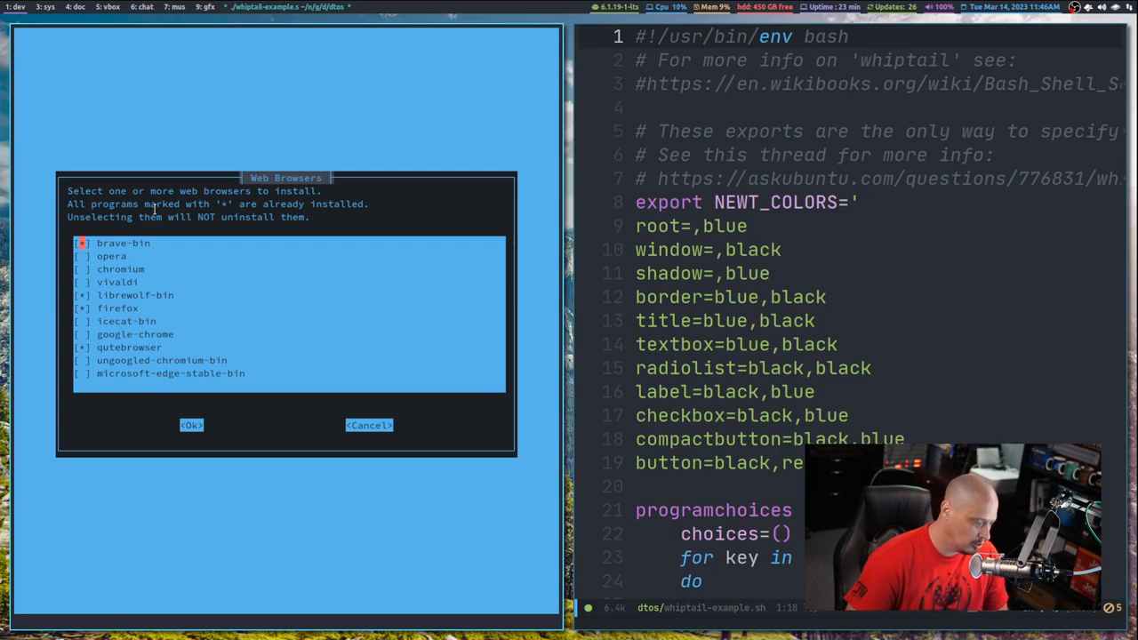
mouse_move(258, 377)
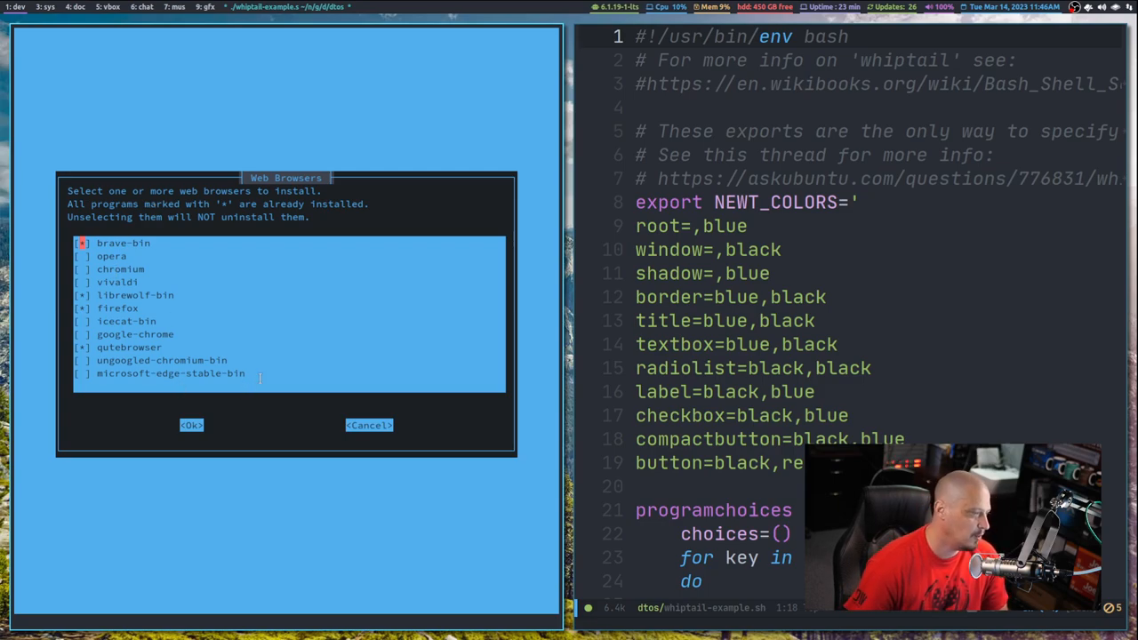
mouse_move(256, 412)
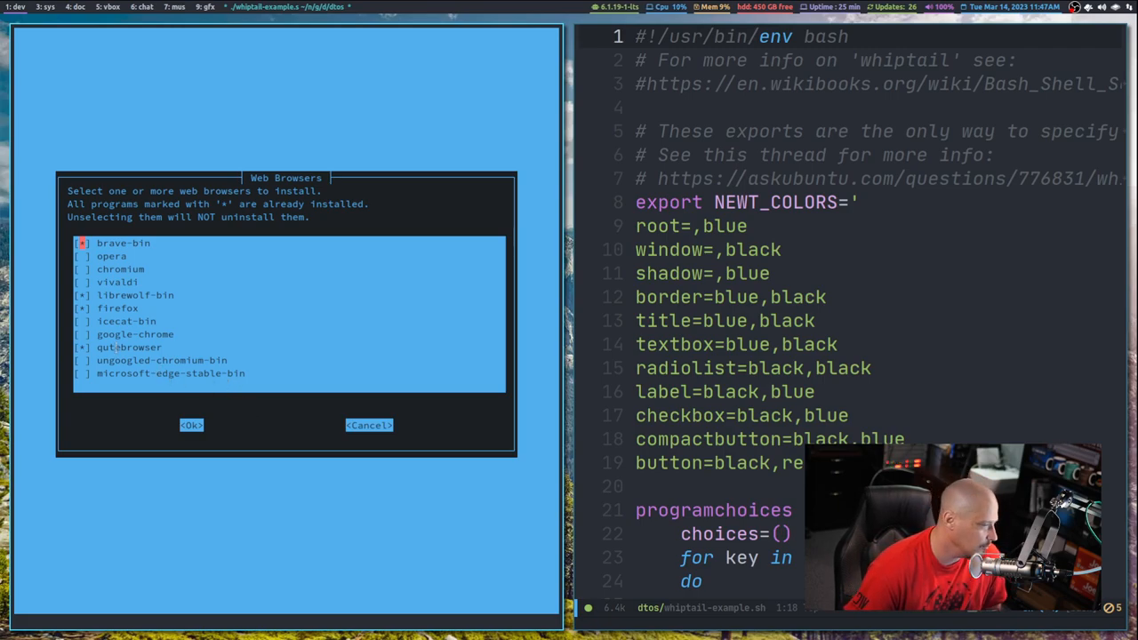
- Tick qutebrowser for installation in the Web Browsers checklist
click(135, 335)
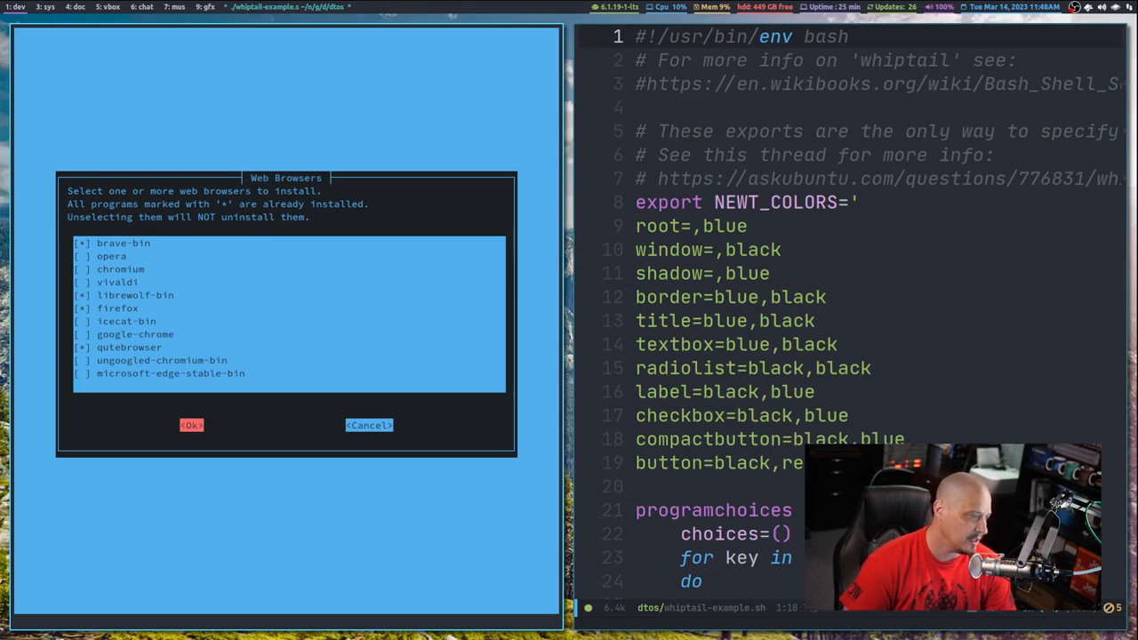
click(190, 425)
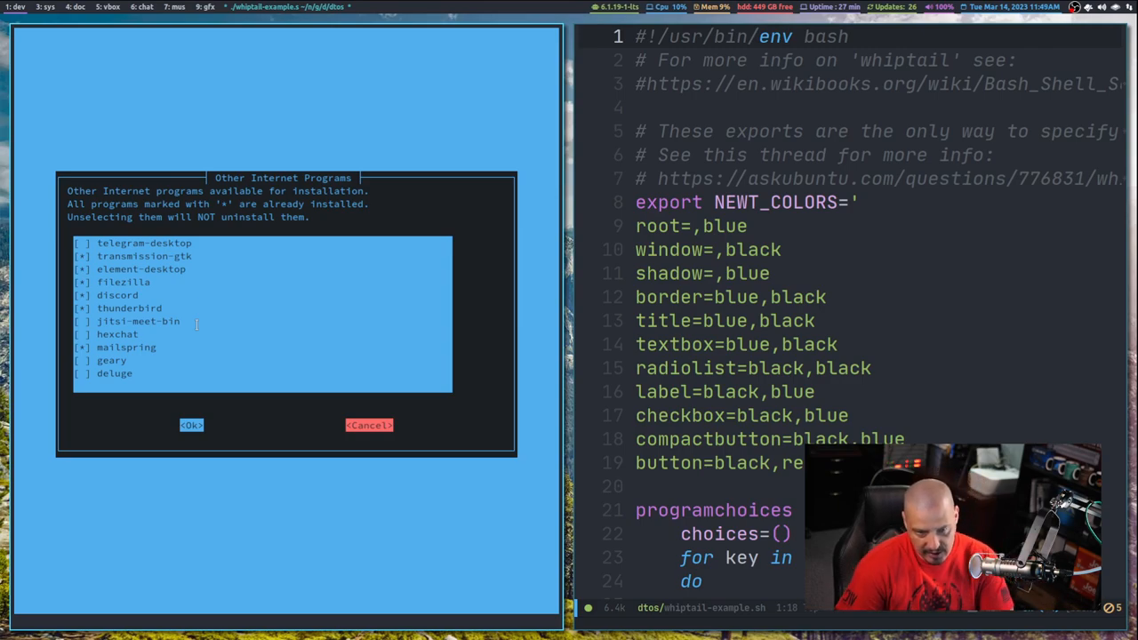
- Cancel the Other Internet Programs and Games checklists without installing anything
click(192, 425)
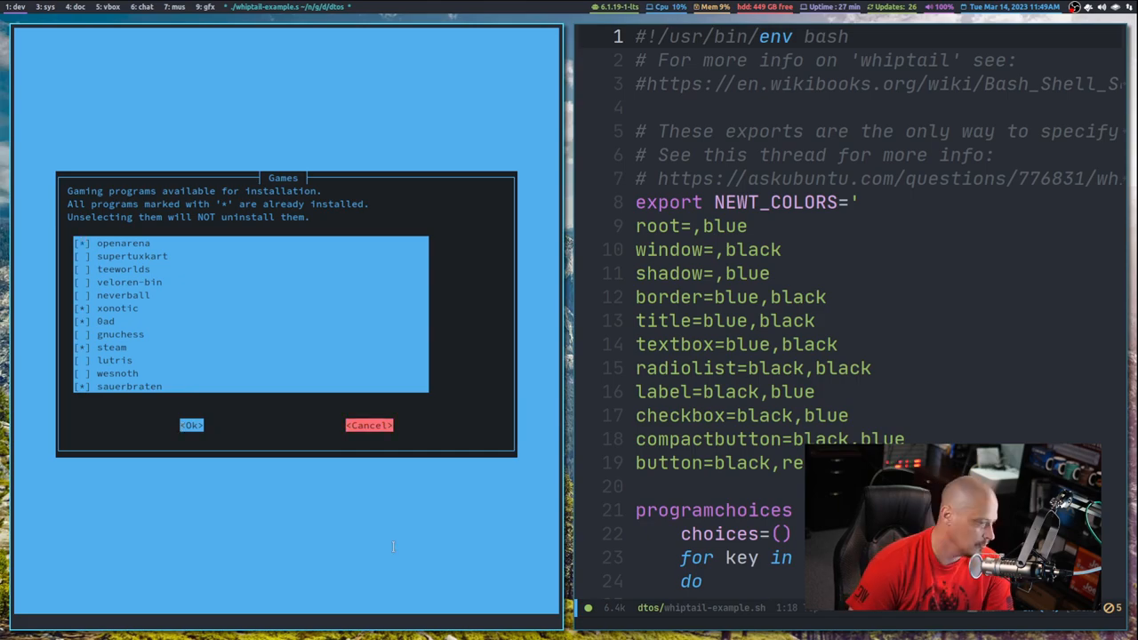
click(192, 425)
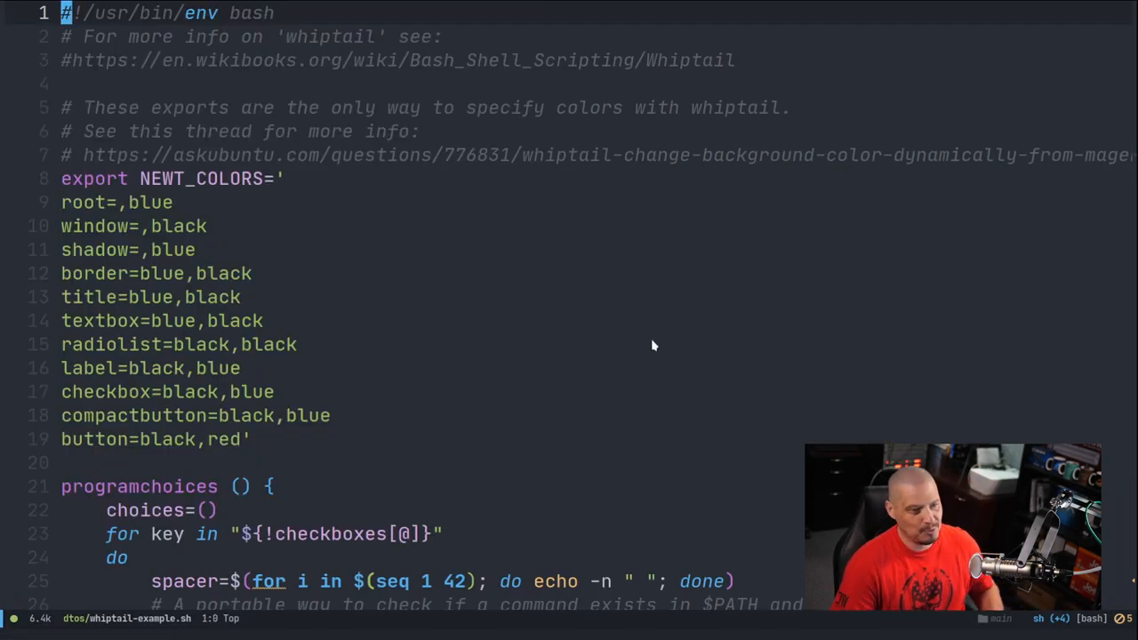
- Scroll through the script's color exports and checklist functions down to selectedprograms
scroll(down, 3)
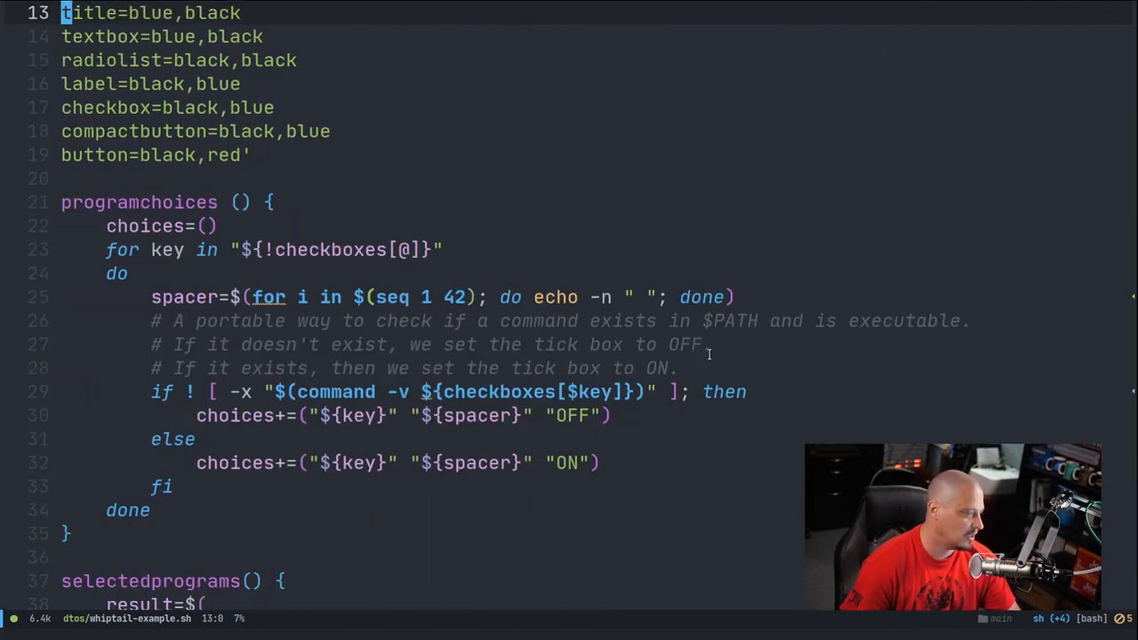
scroll(down, 3)
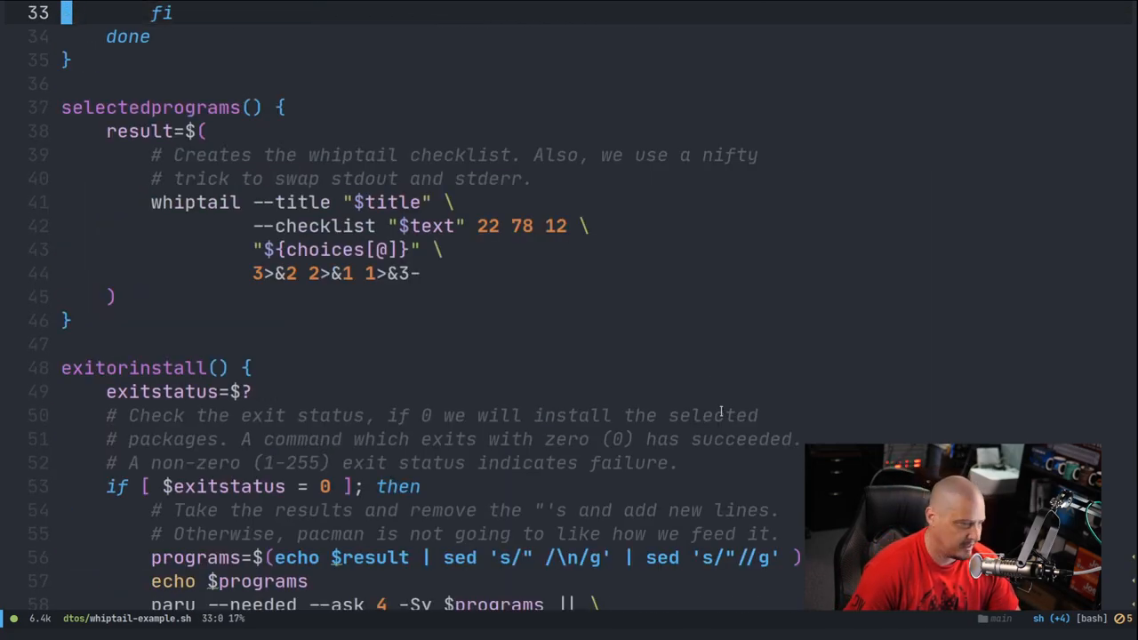
scroll(down, 3)
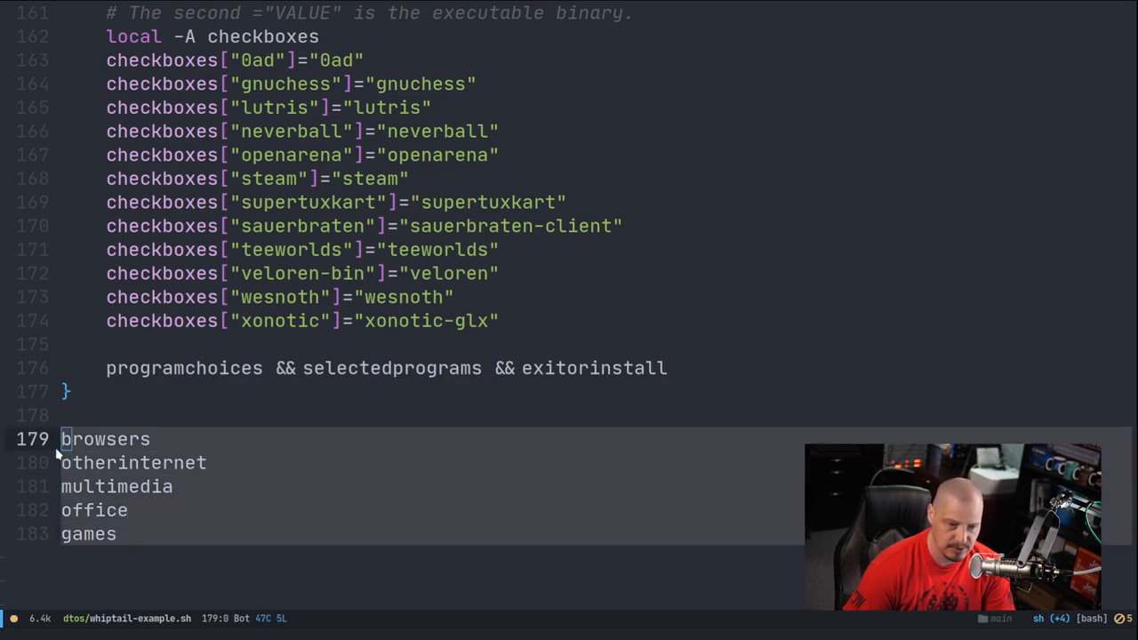
mouse_move(86, 406)
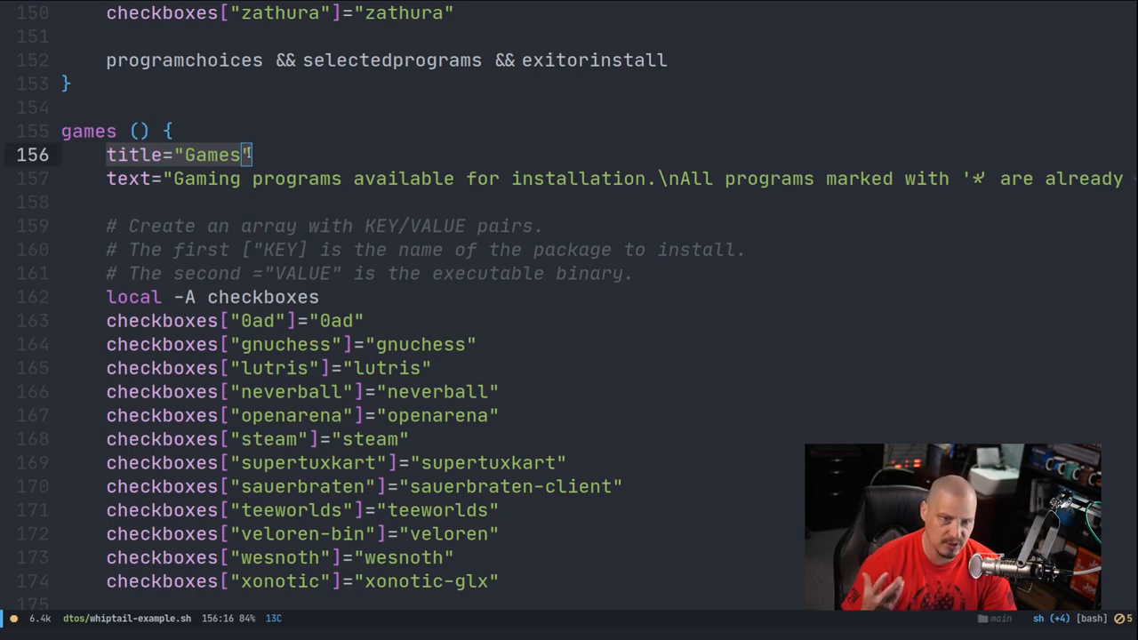
click(311, 178)
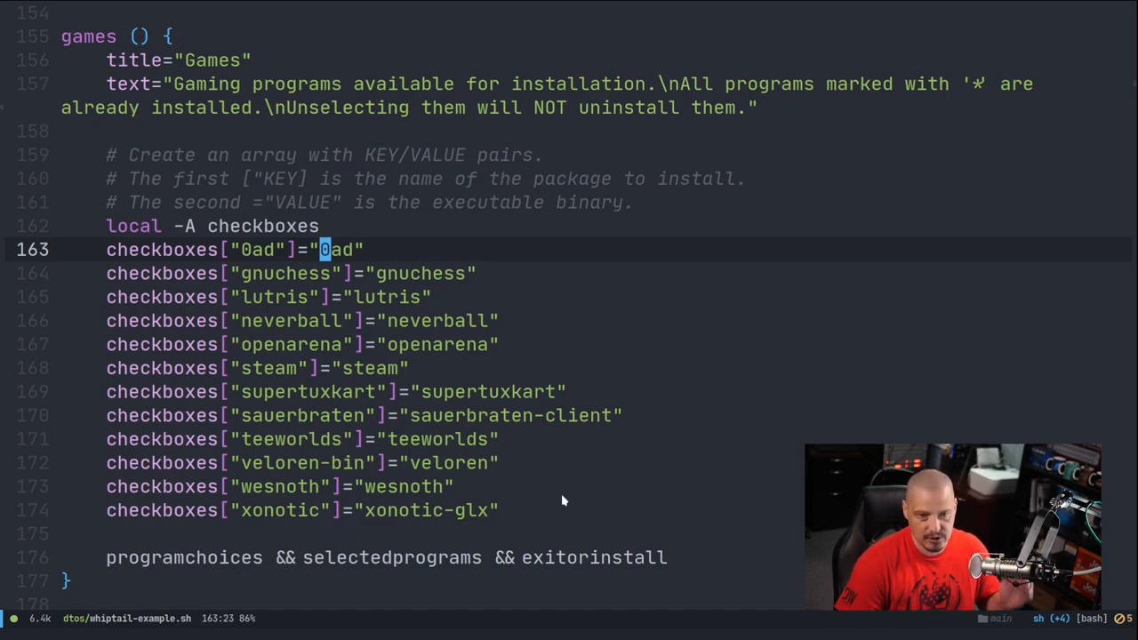
scroll(down, 3)
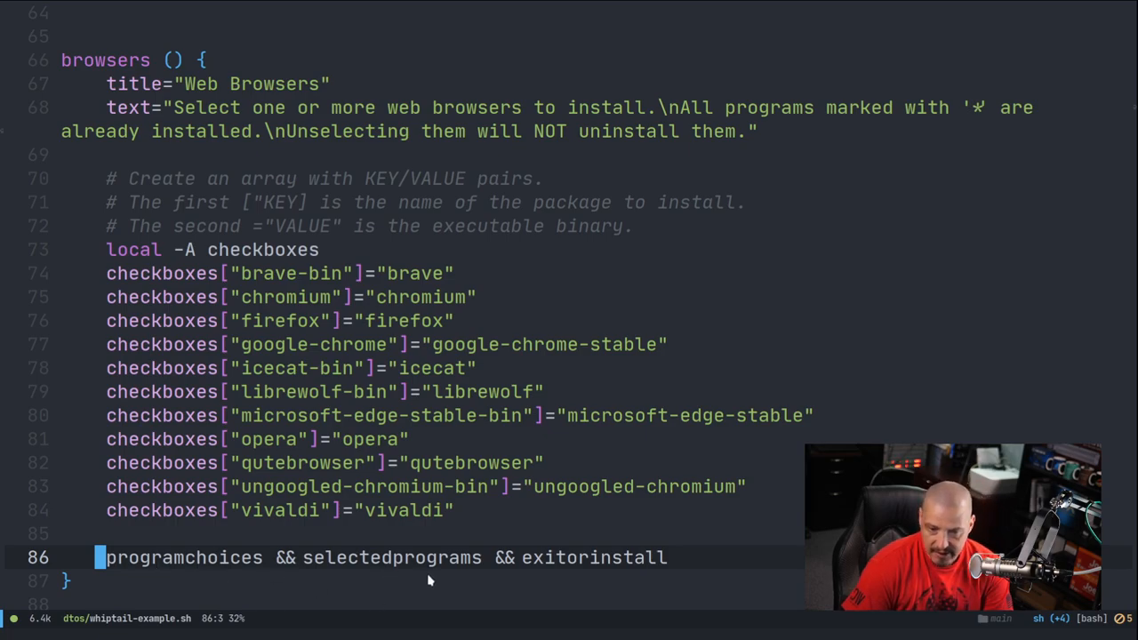
mouse_move(708, 557)
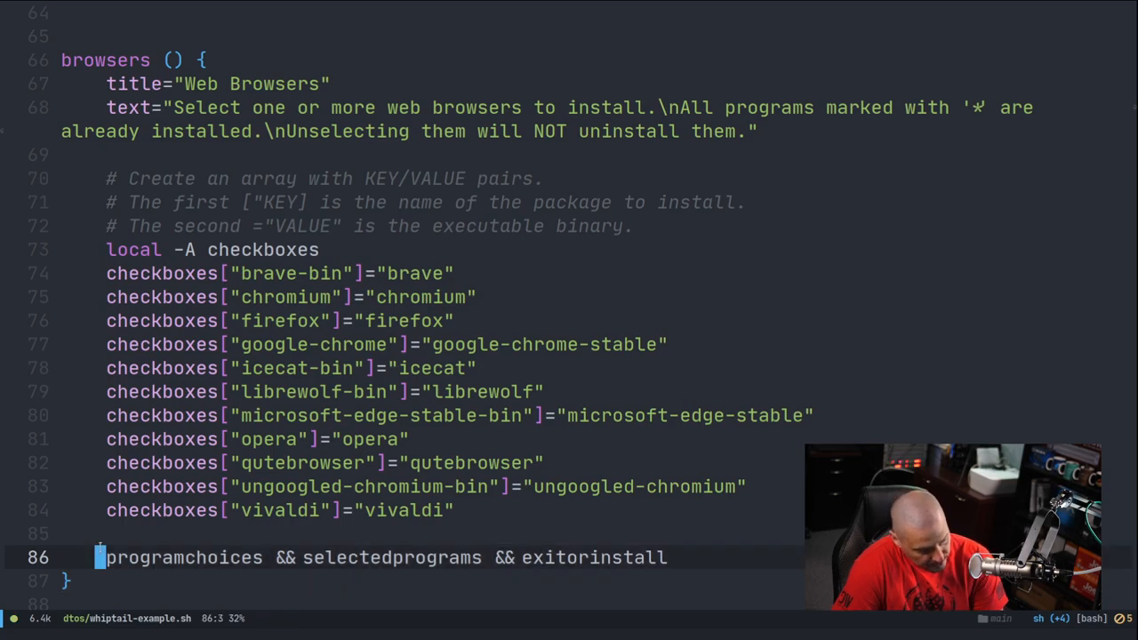
scroll(up, 3)
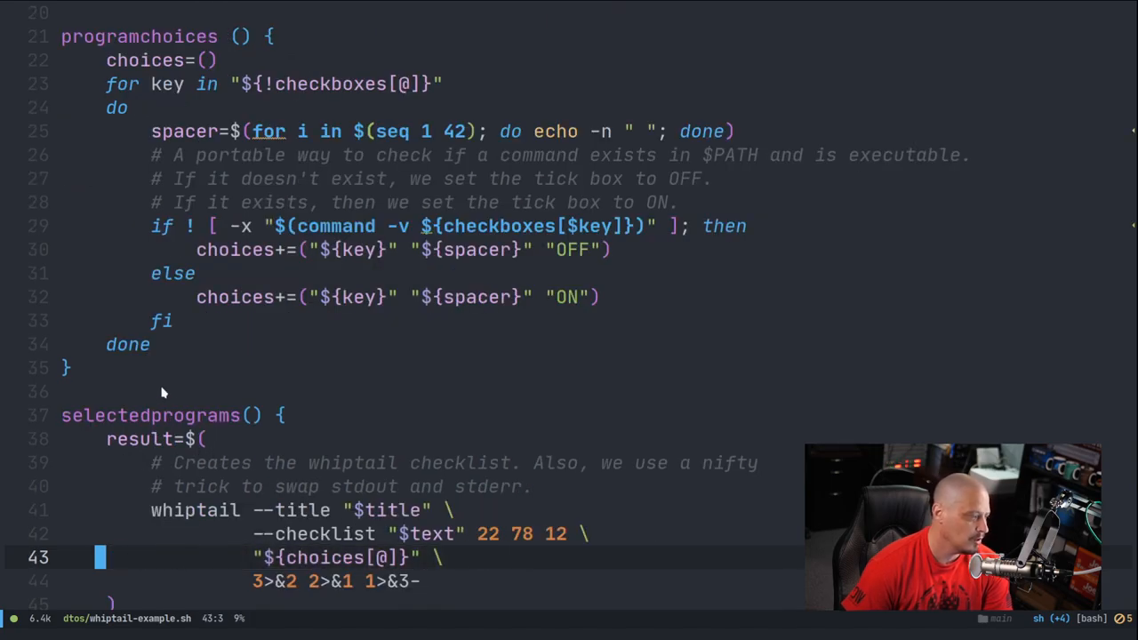
mouse_move(105, 374)
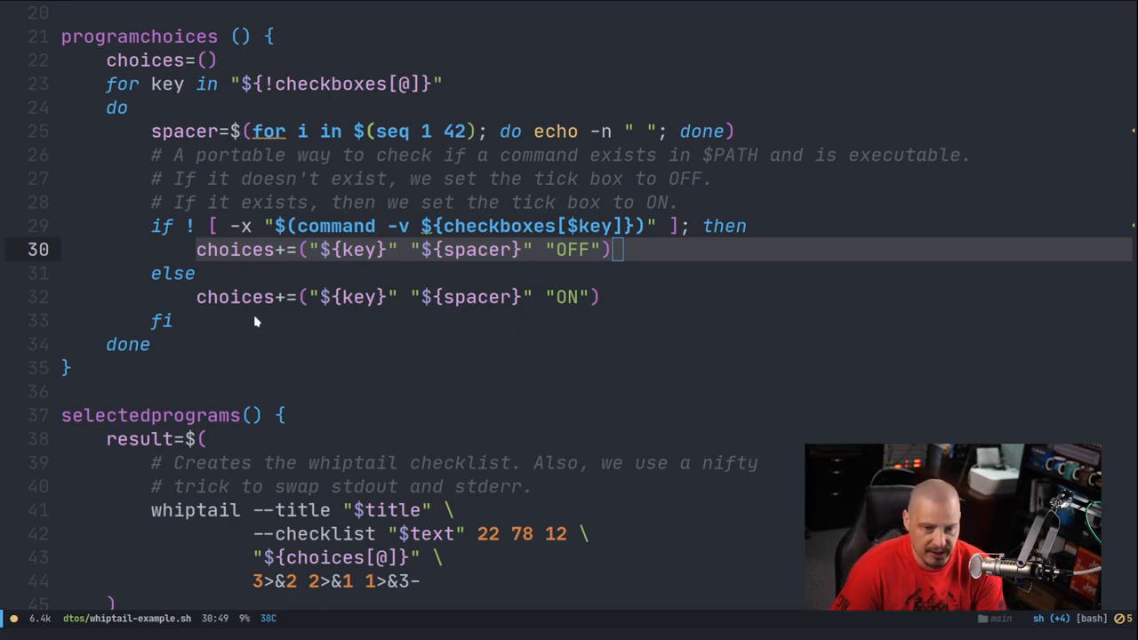
mouse_move(238, 327)
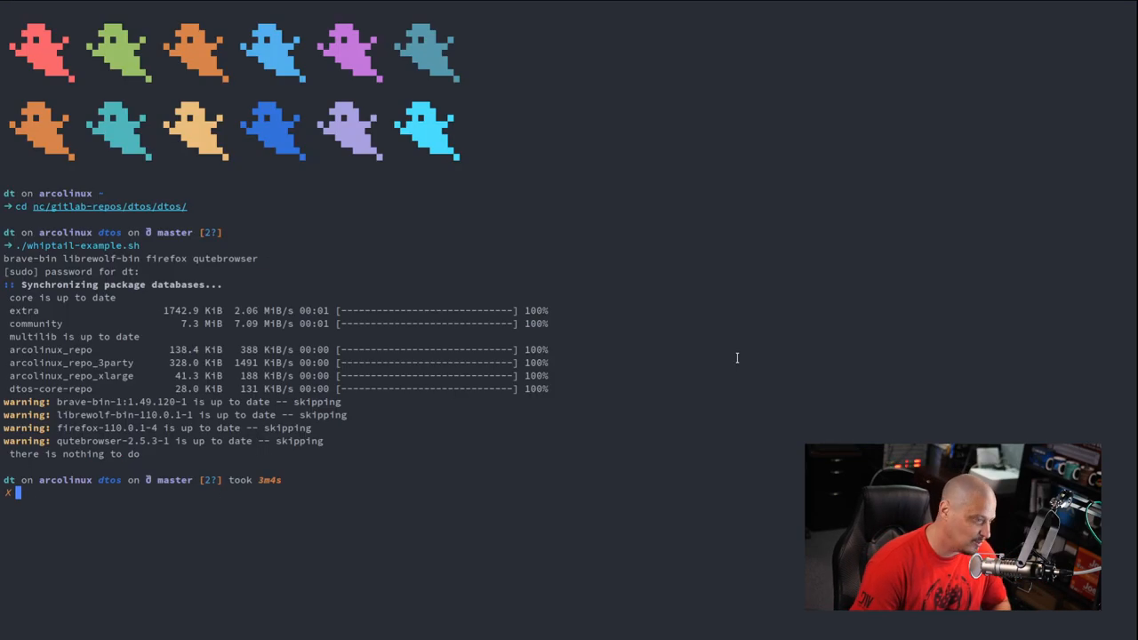
- Accept the Web Browsers checklist and confirm the Other Internet Programs selection
key(Return)
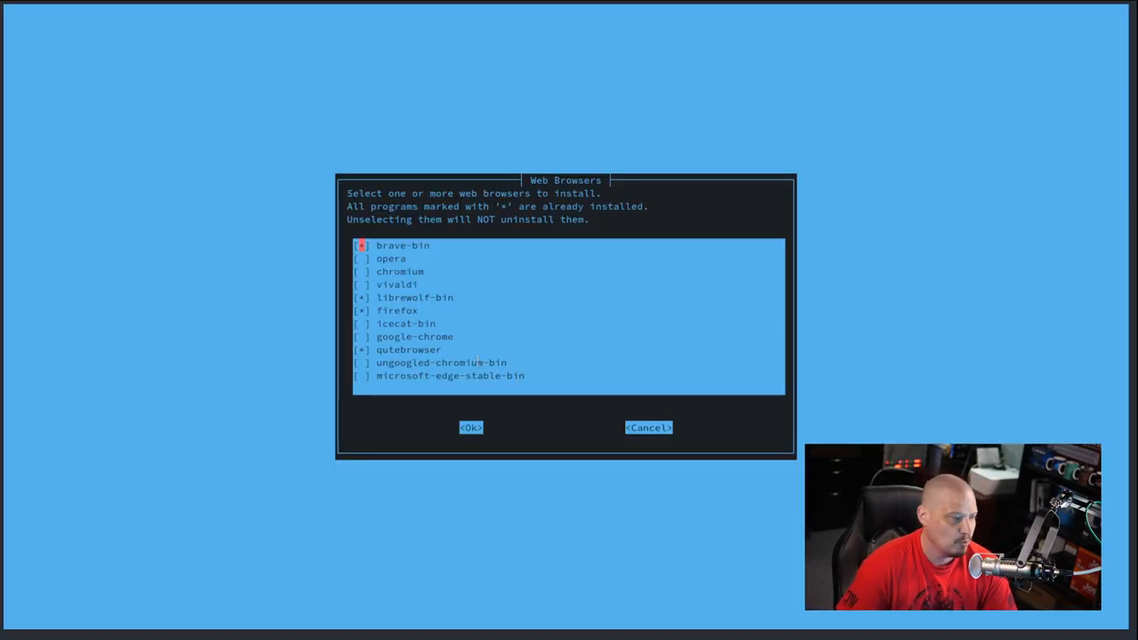
key(Down)
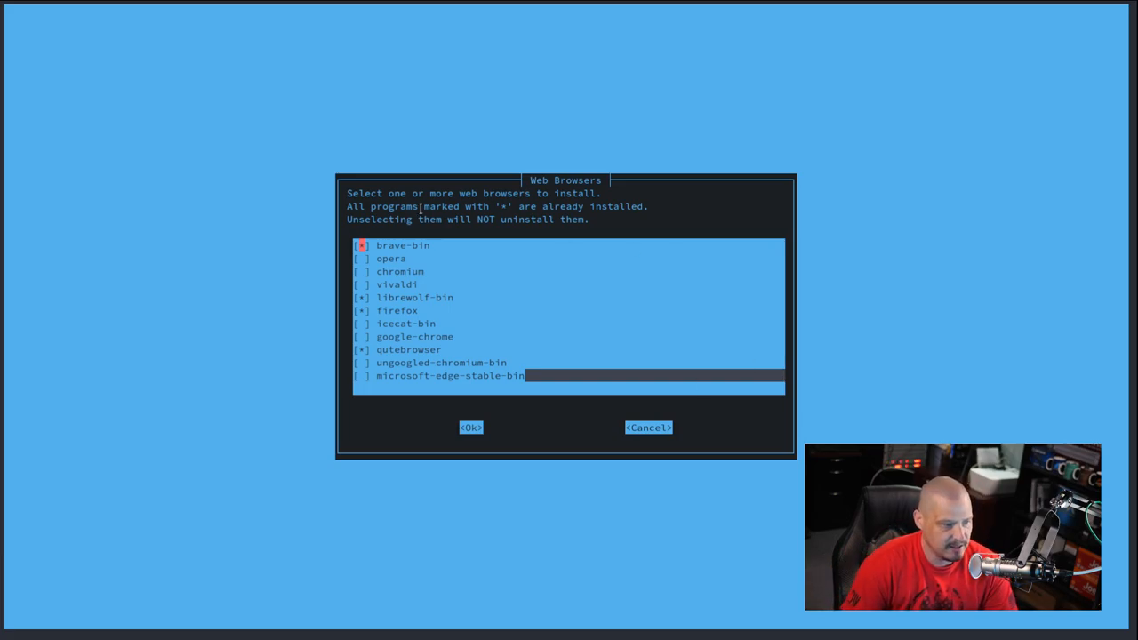
mouse_move(772, 197)
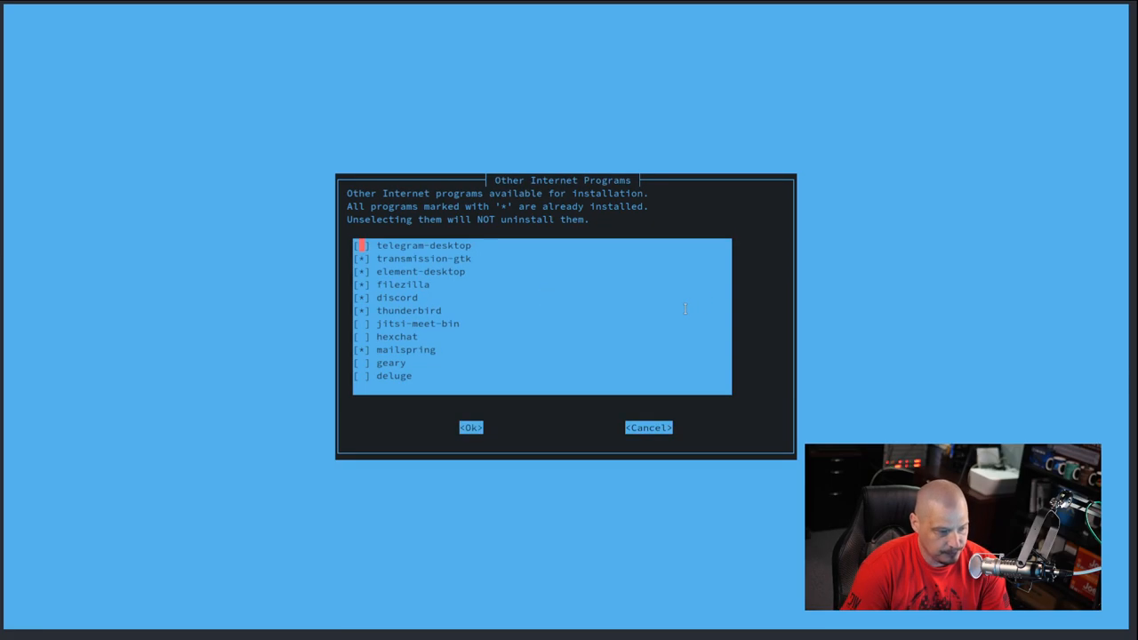
click(469, 427)
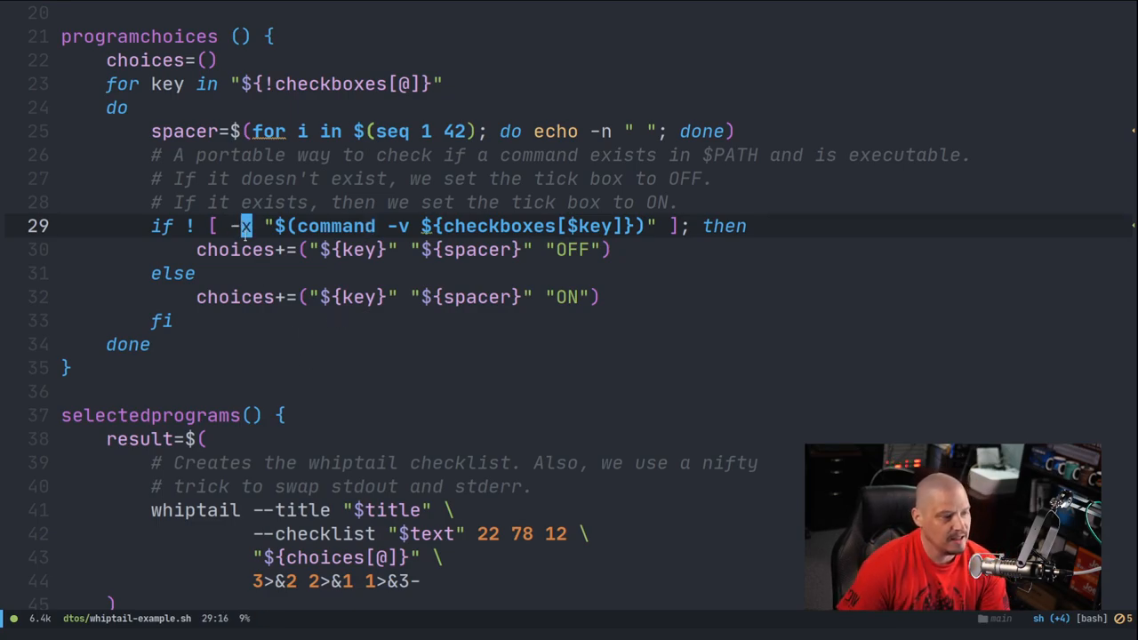
double_click(334, 226)
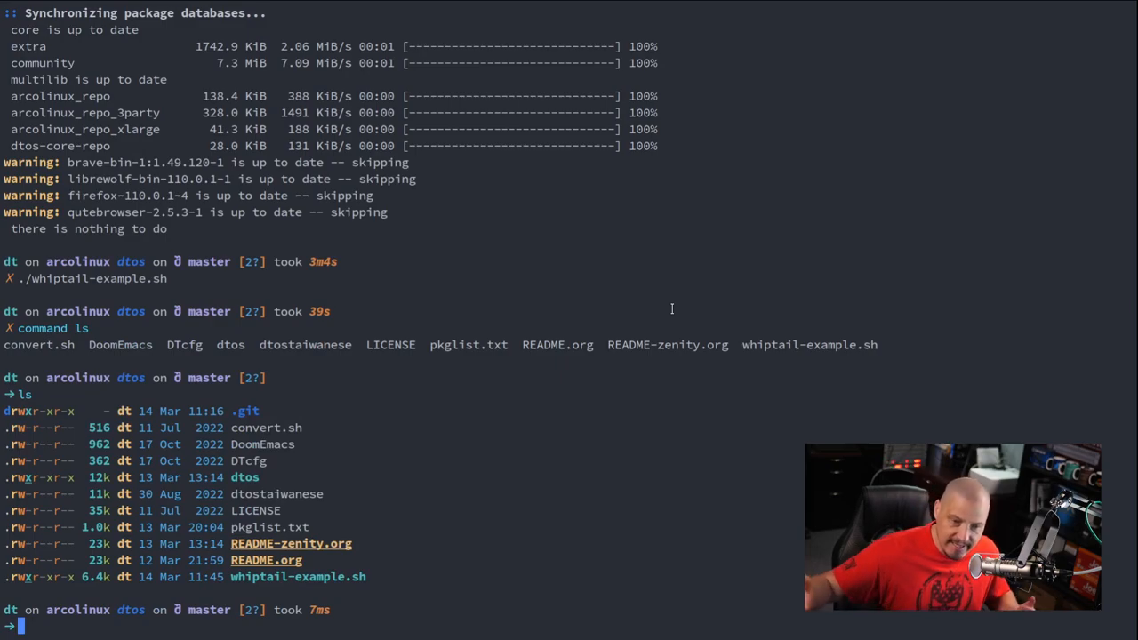
- List the dtos folder files with command ls after the install run
text(command ls)
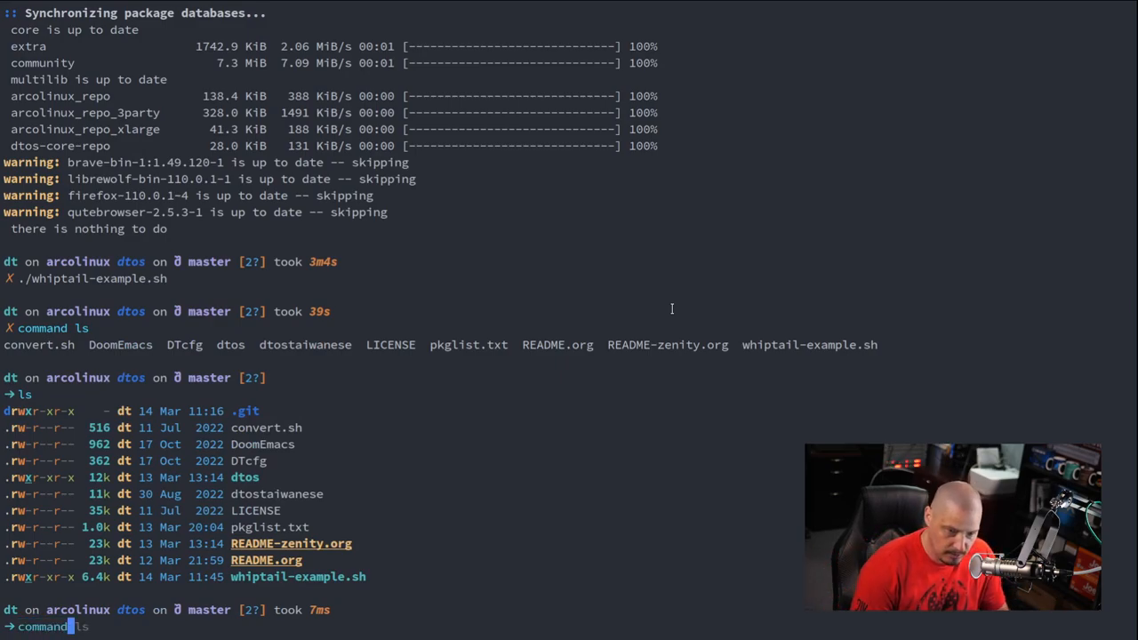
key(Return)
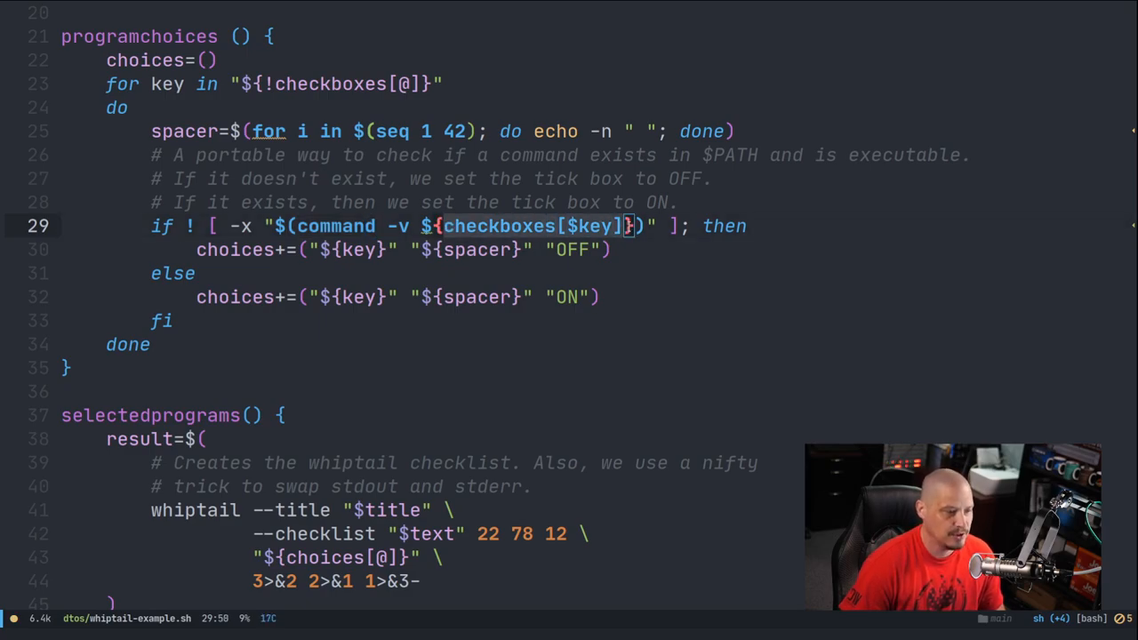
scroll(down, 3)
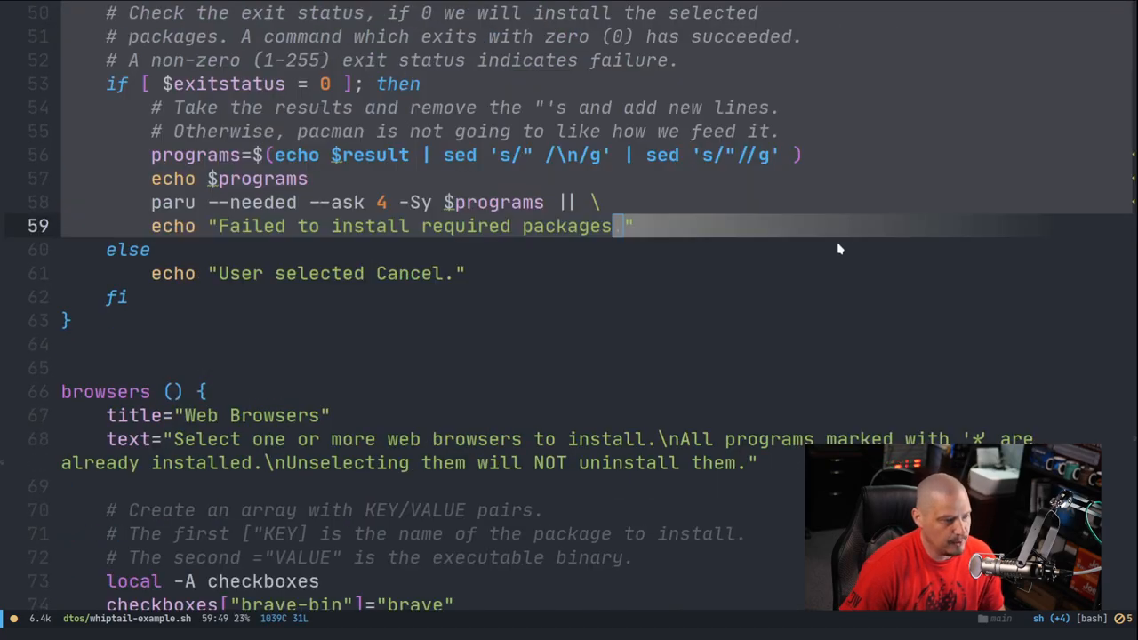
scroll(down, 3)
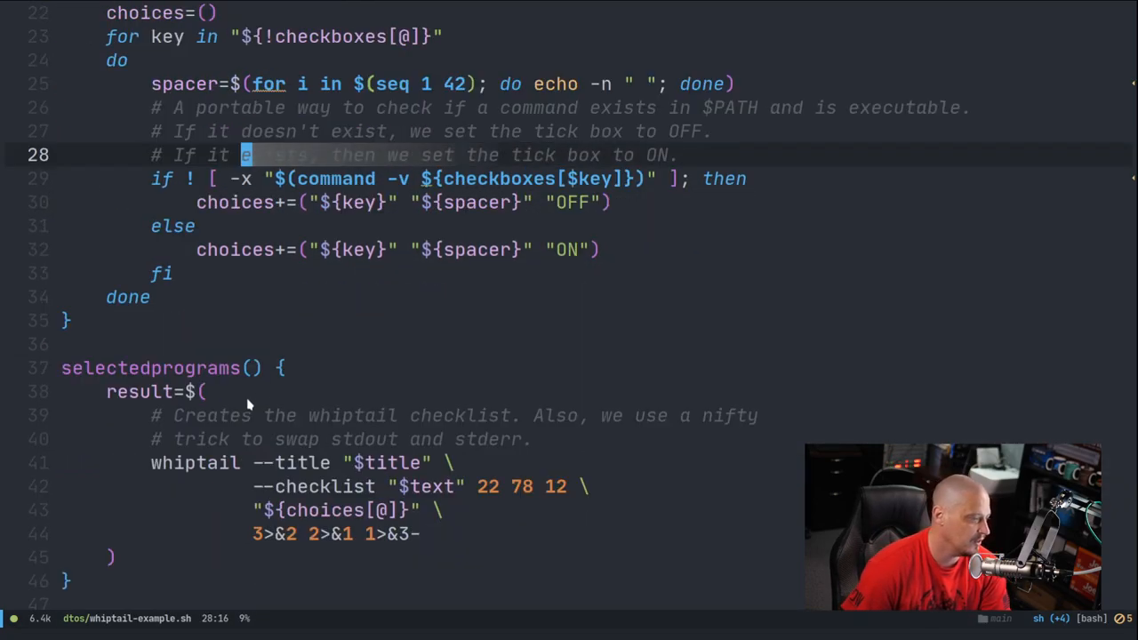
- Change the --checklist list height from 12 to 8
scroll(down, 3)
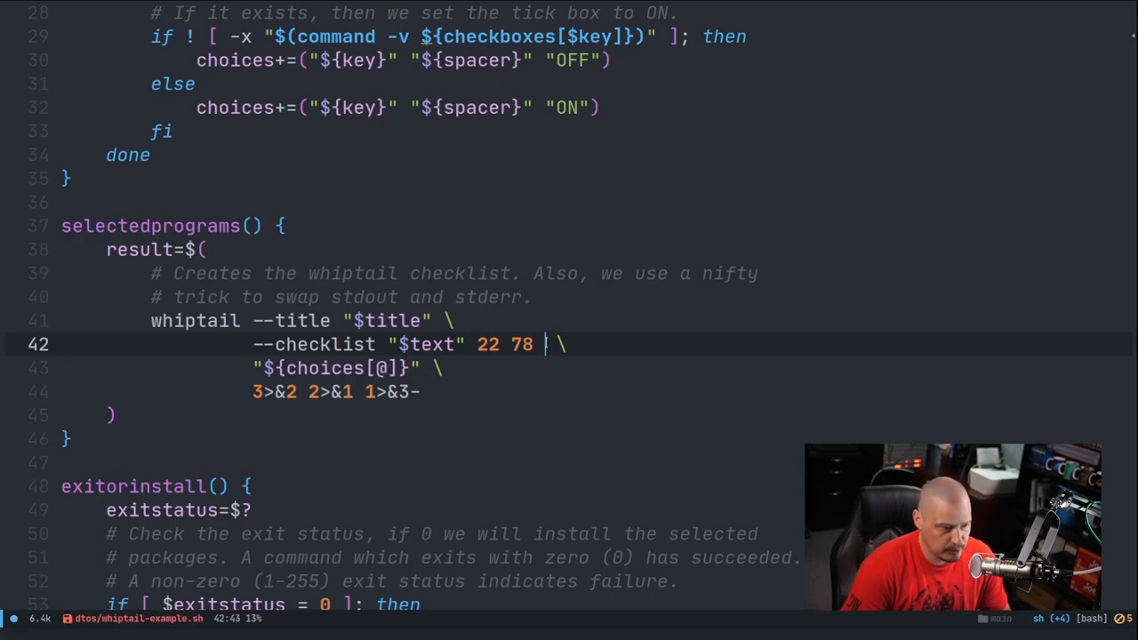
text(8)
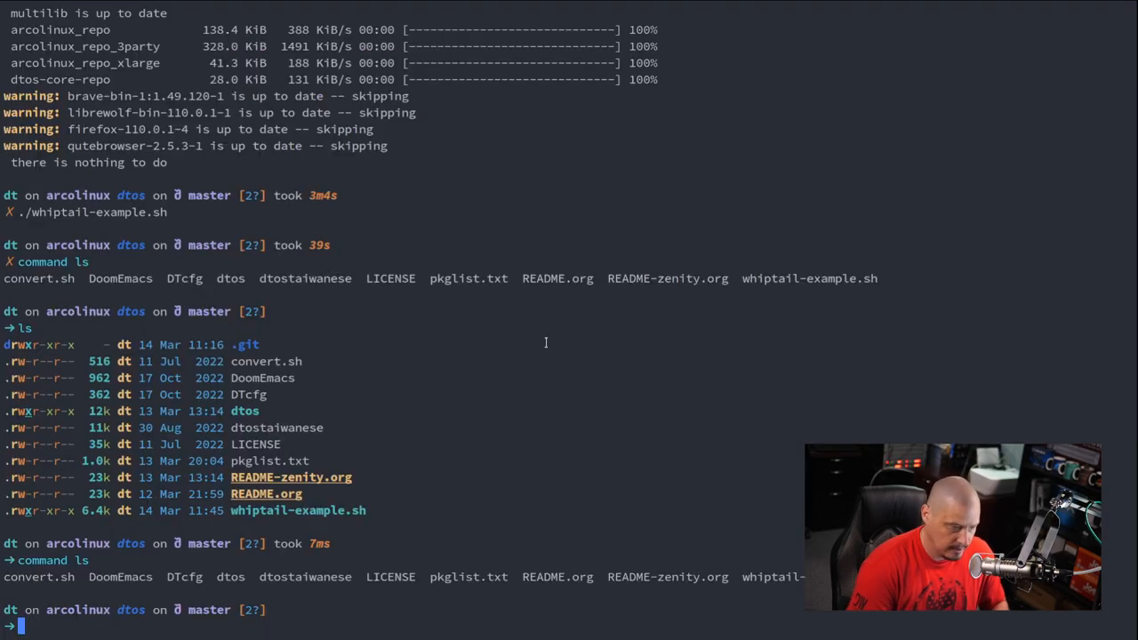
- Rerun ./whiptail-example.sh to see the shorter, scrolling Web Browsers checklist
text(./whiptail-example.sh)
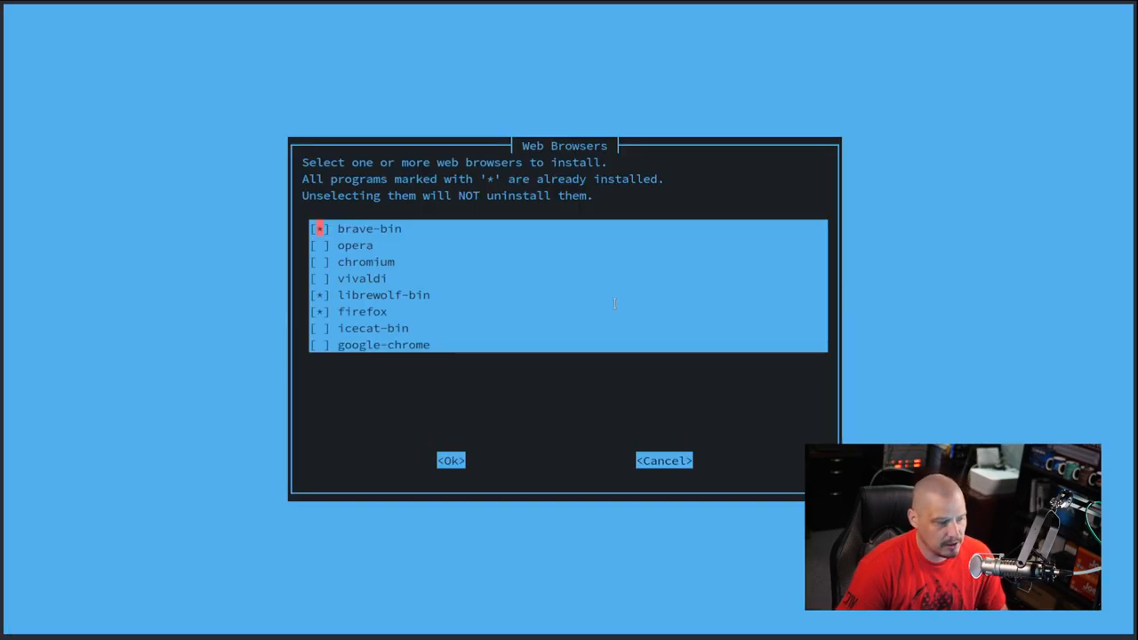
scroll(down, 3)
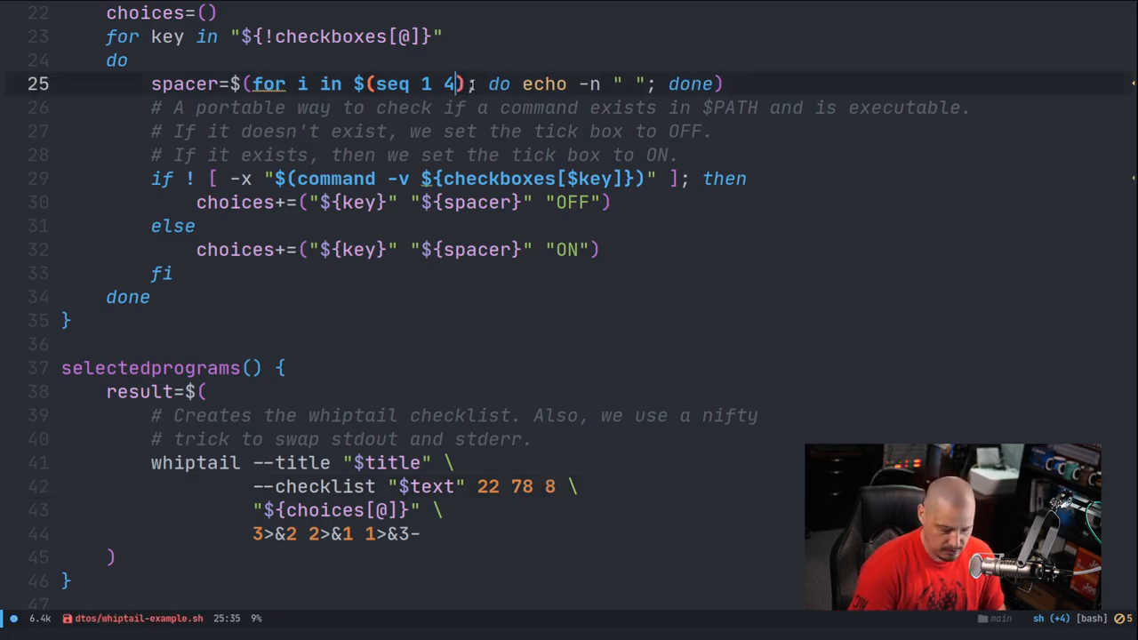
- Change the spacer loop to seq 1 38, test the checklist, and save the script
key(BackSpace)
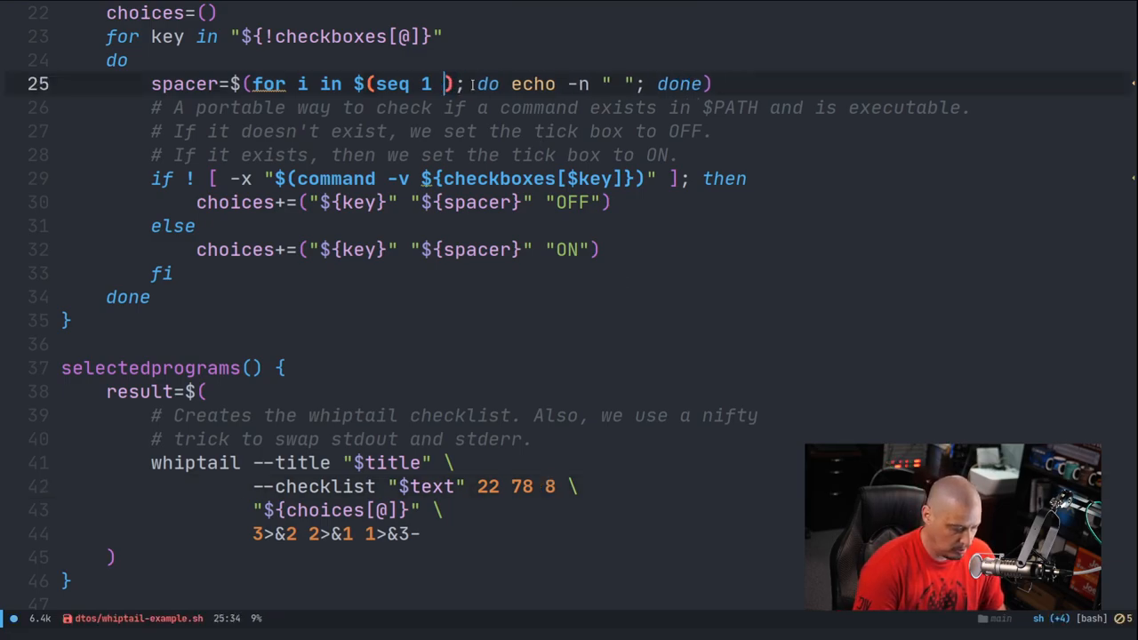
text(3)
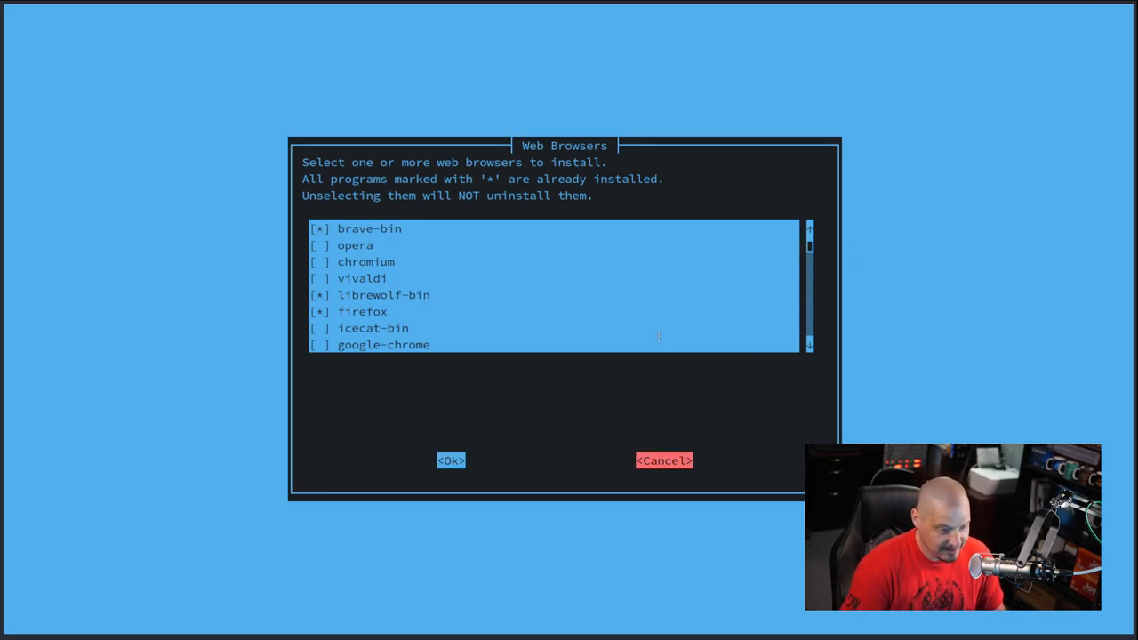
click(450, 459)
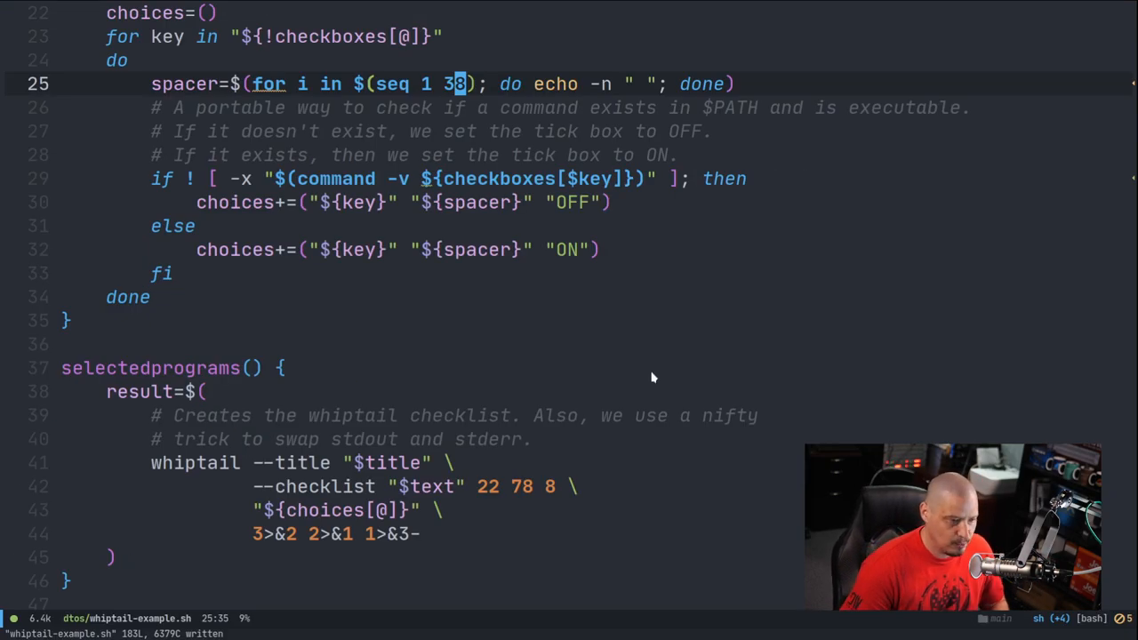
scroll(down, 3)
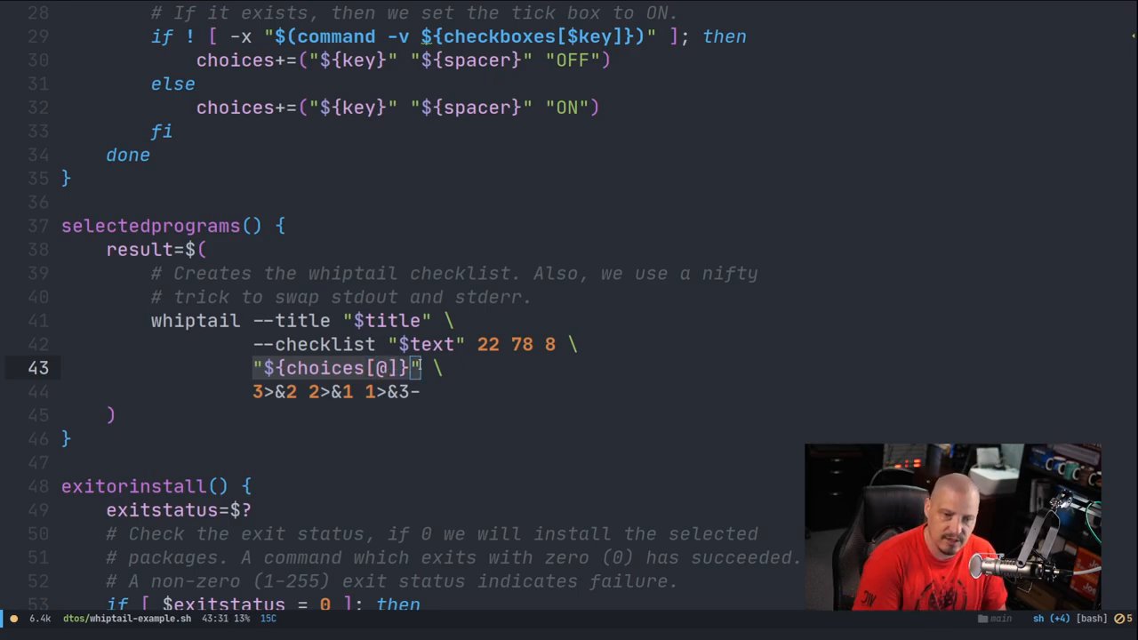
mouse_move(463, 417)
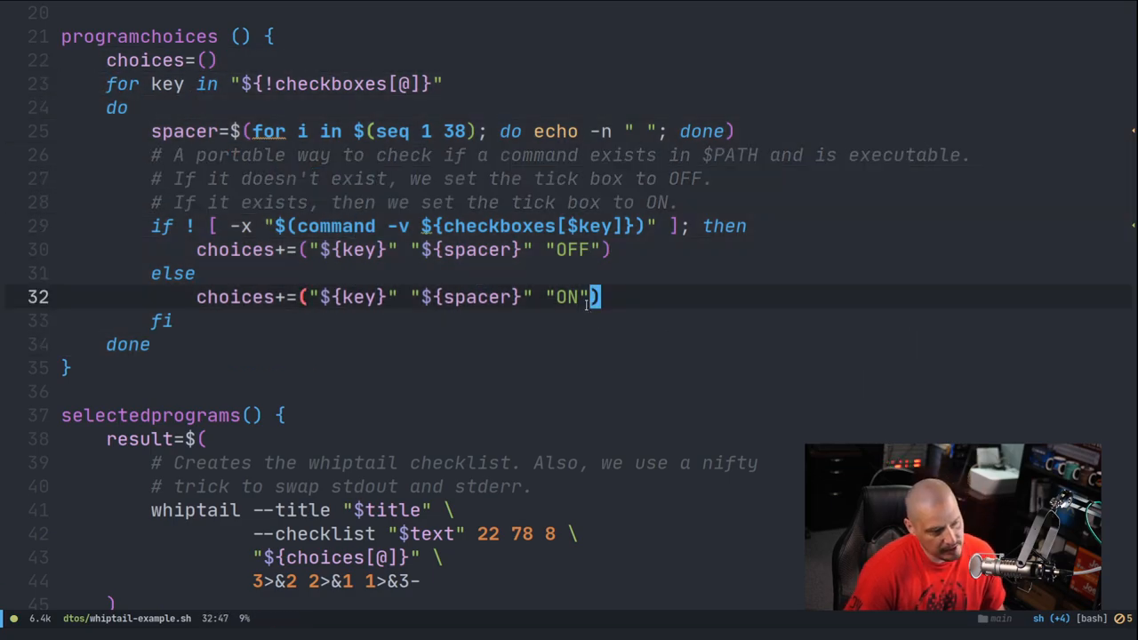
scroll(down, 3)
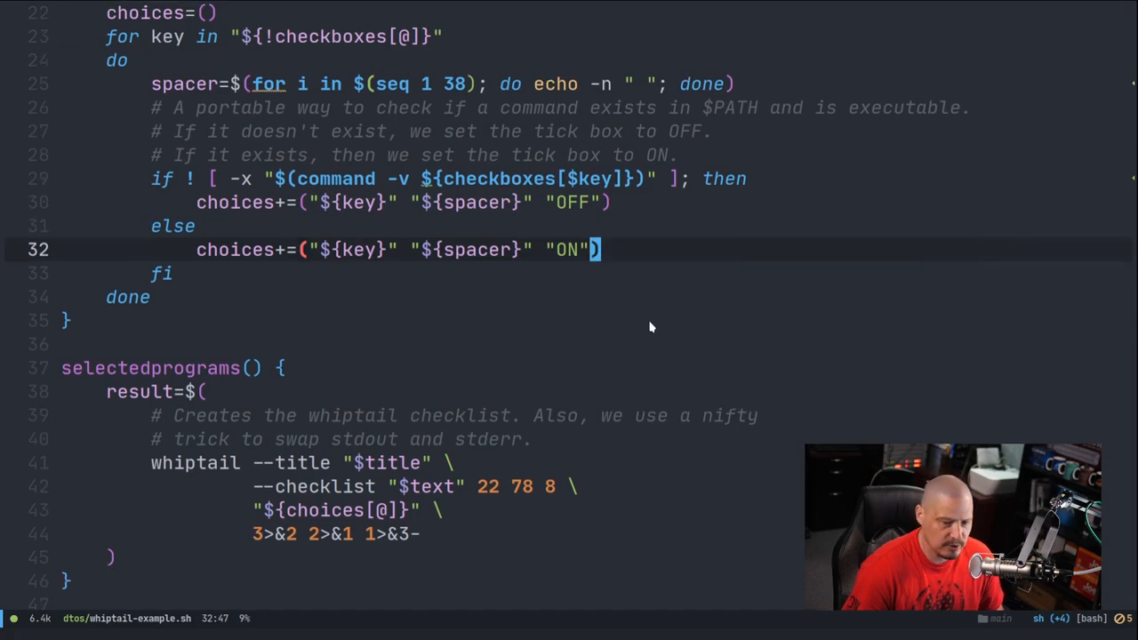
scroll(down, 3)
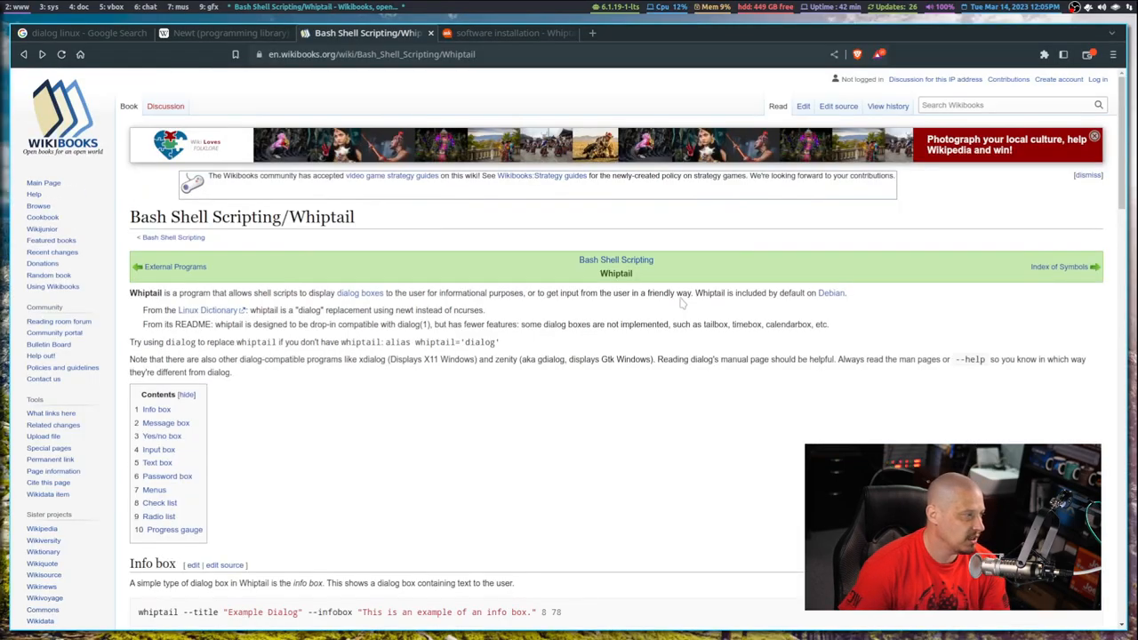
scroll(down, 3)
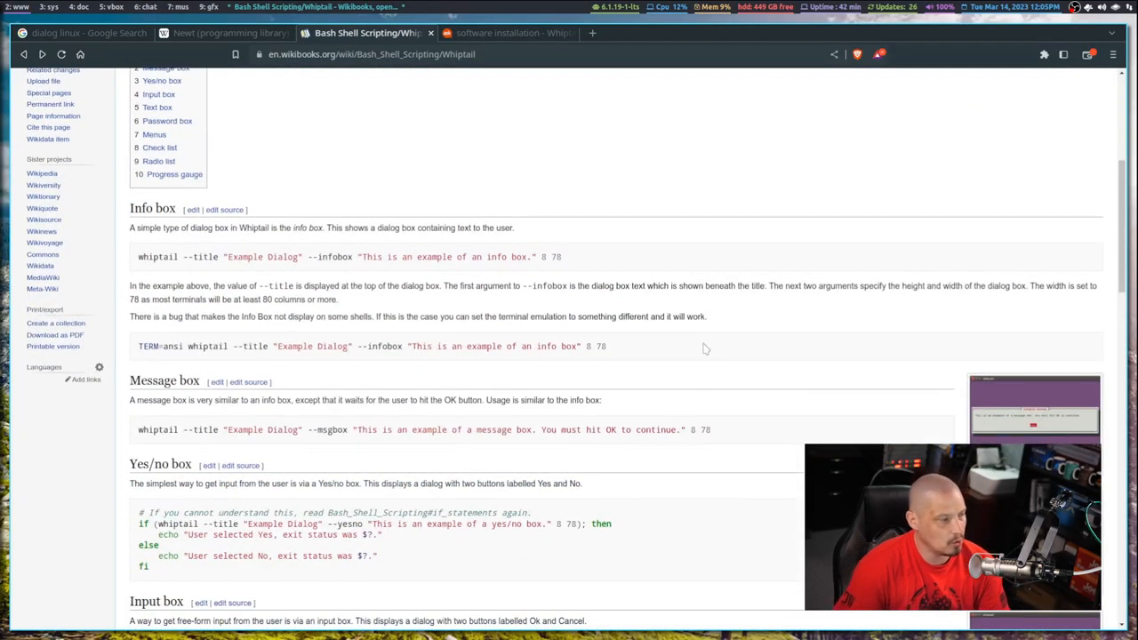
scroll(down, 3)
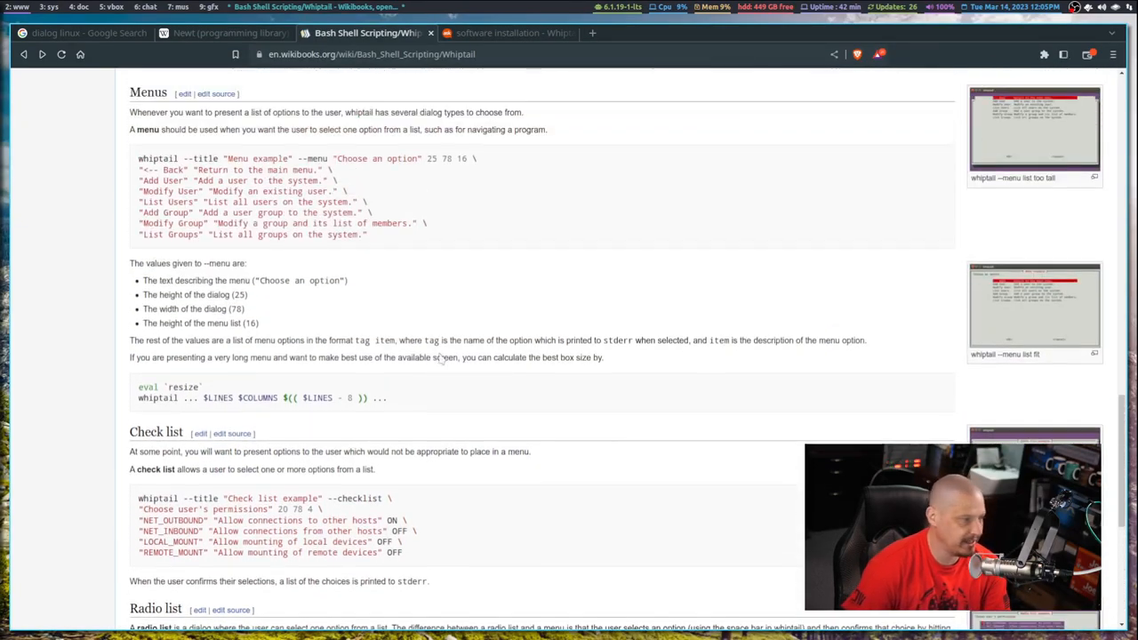
scroll(up, 3)
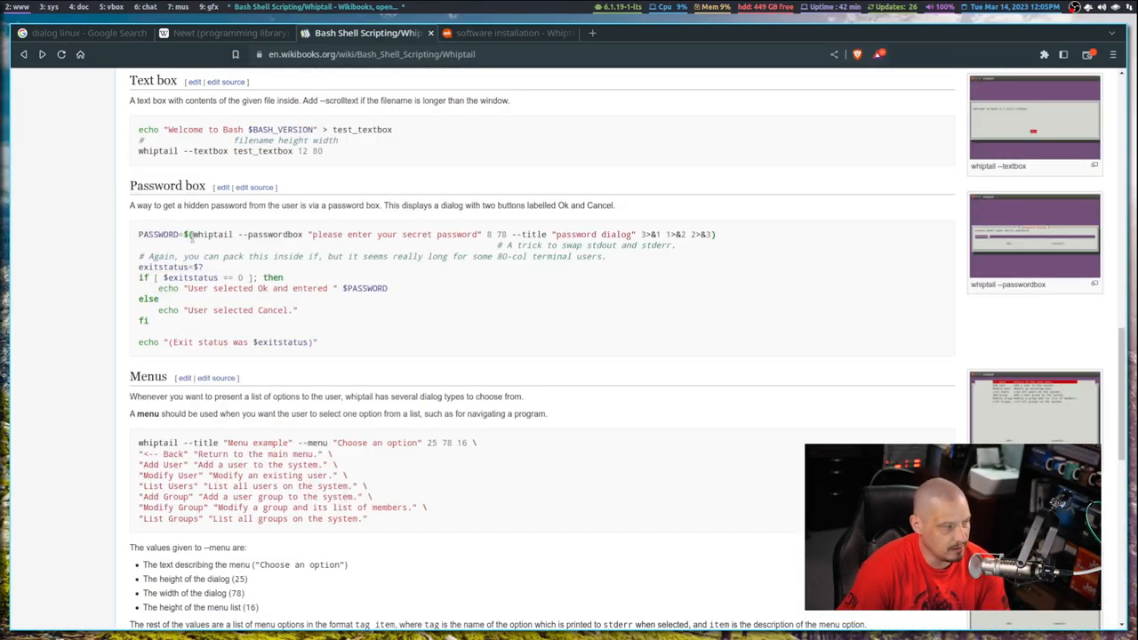
drag(190, 235, 715, 235)
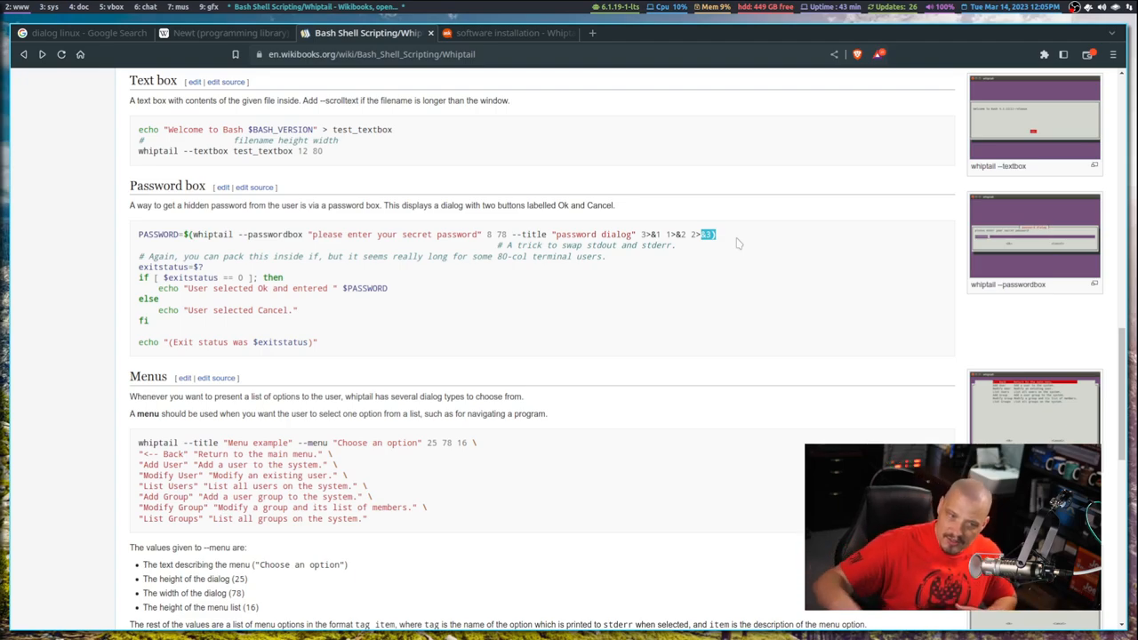
mouse_move(768, 245)
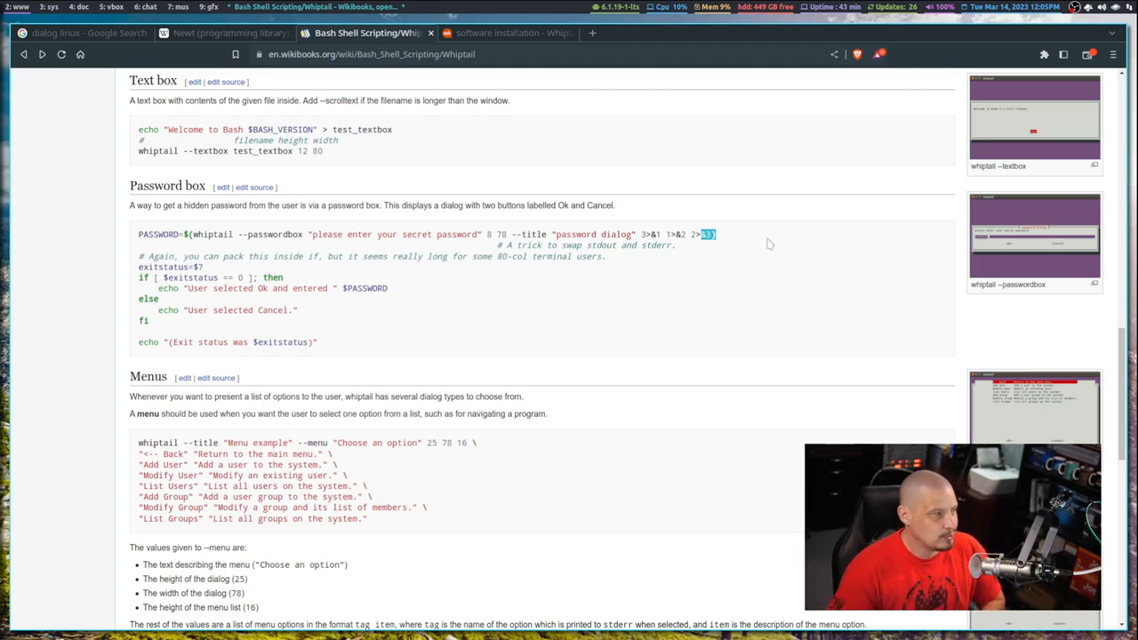
mouse_move(451, 346)
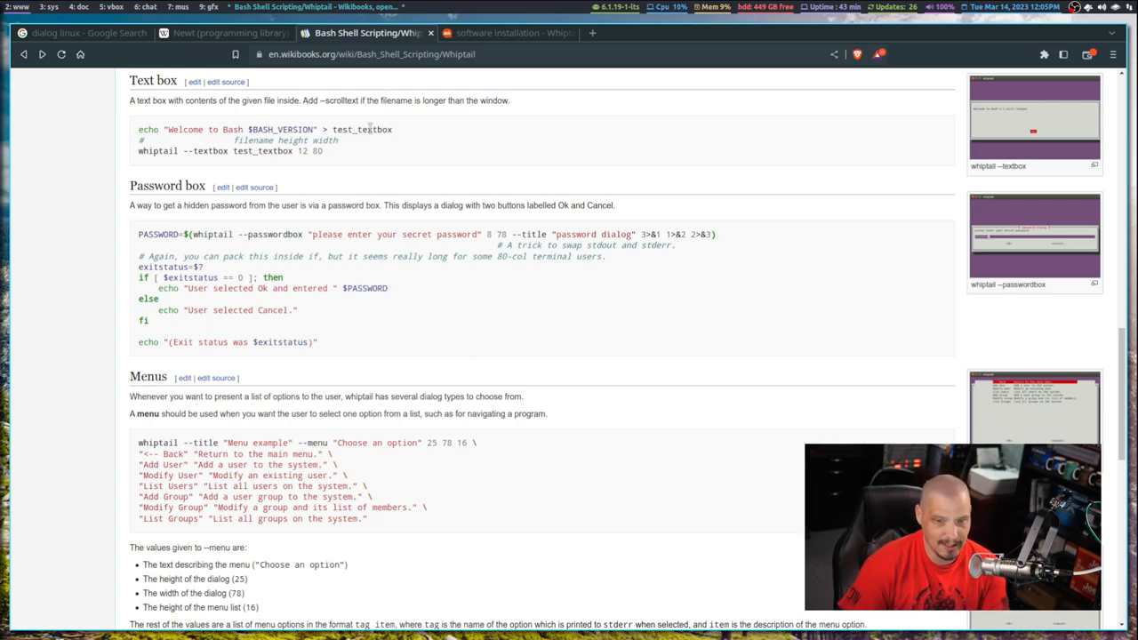
click(82, 32)
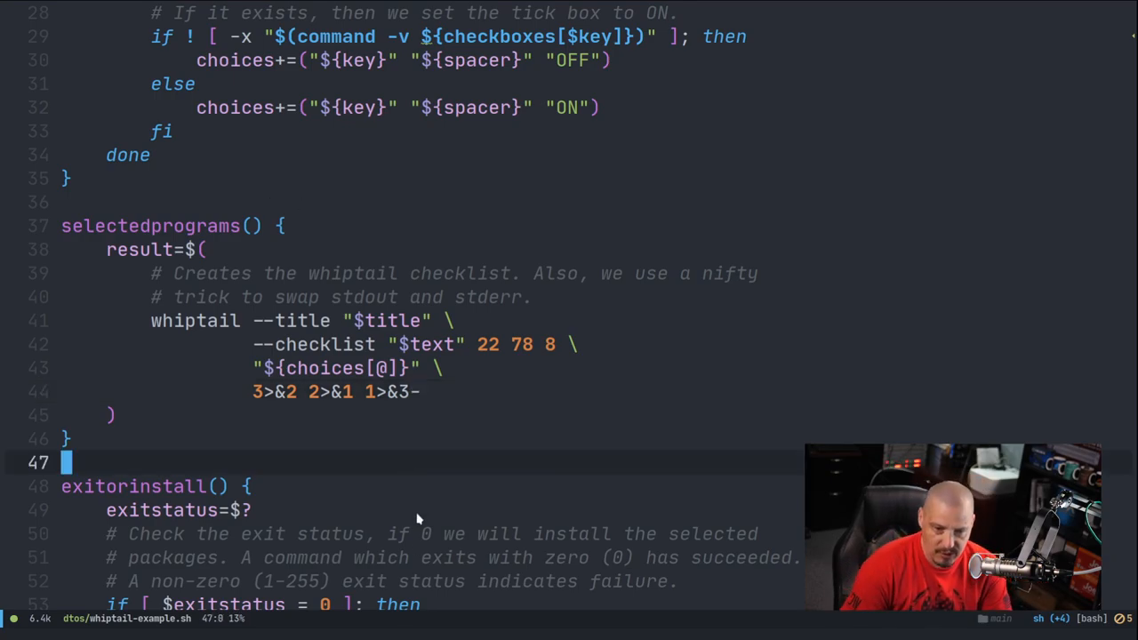
scroll(down, 3)
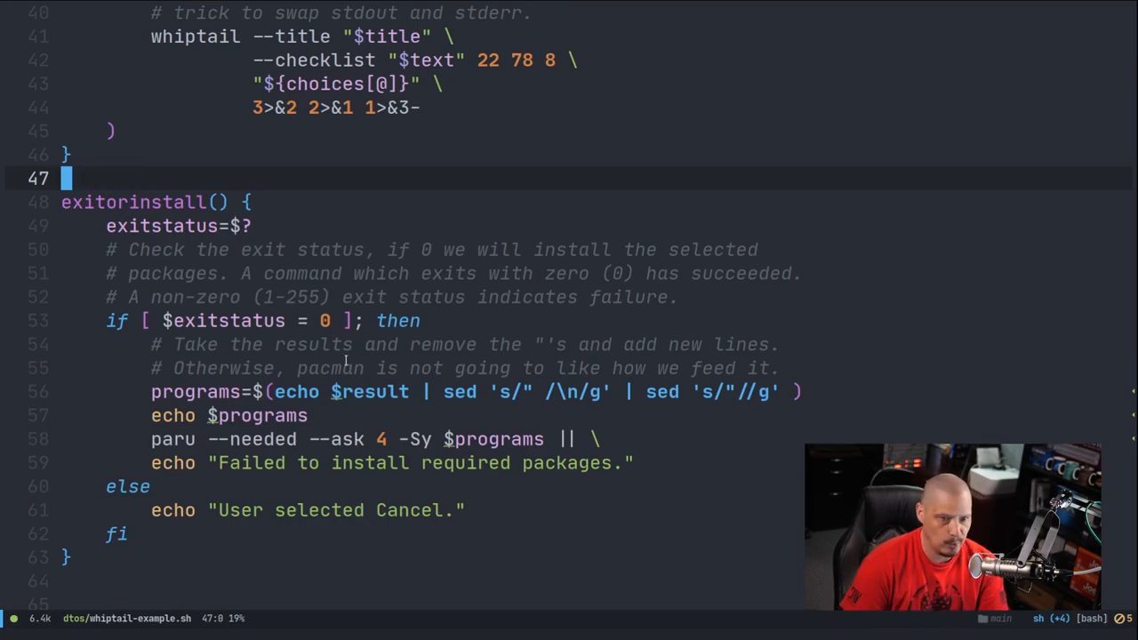
scroll(down, 3)
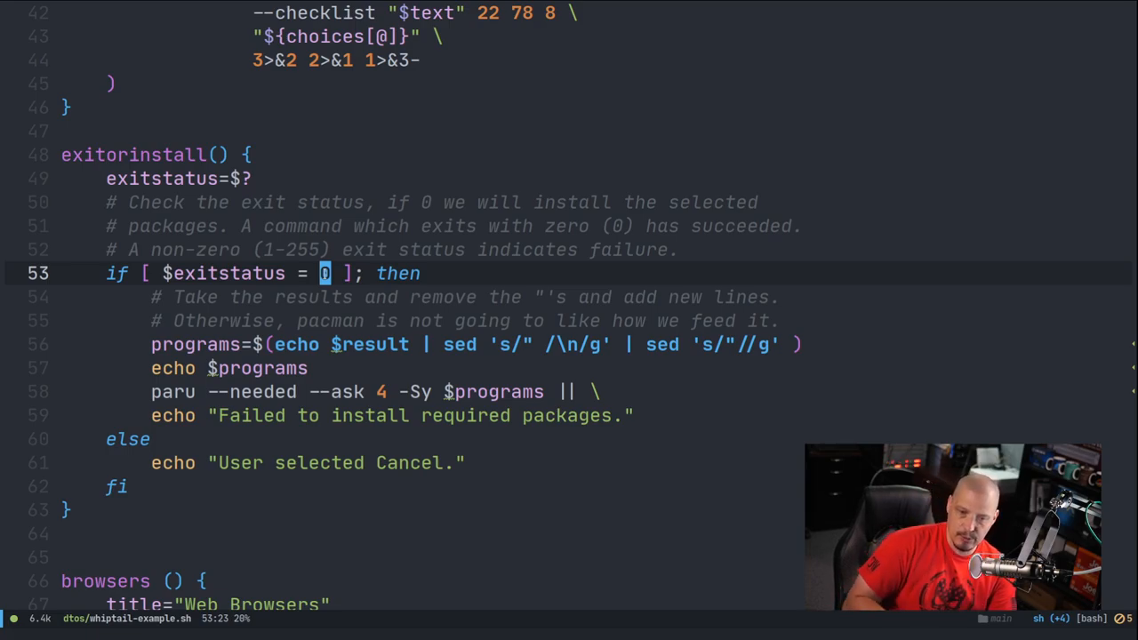
mouse_move(452, 445)
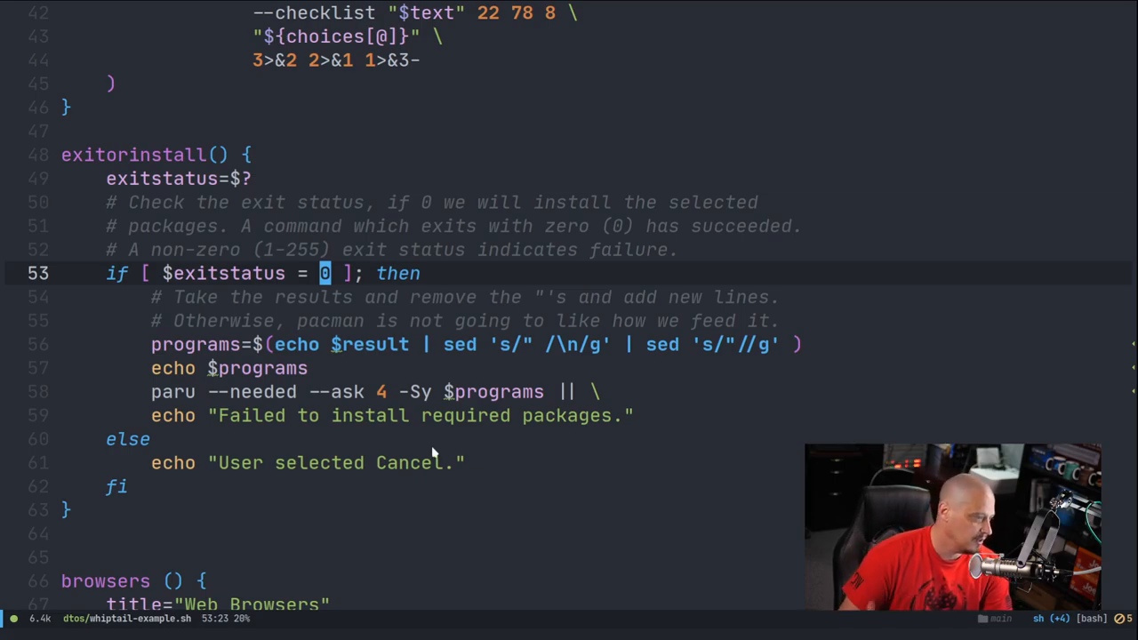
mouse_move(519, 454)
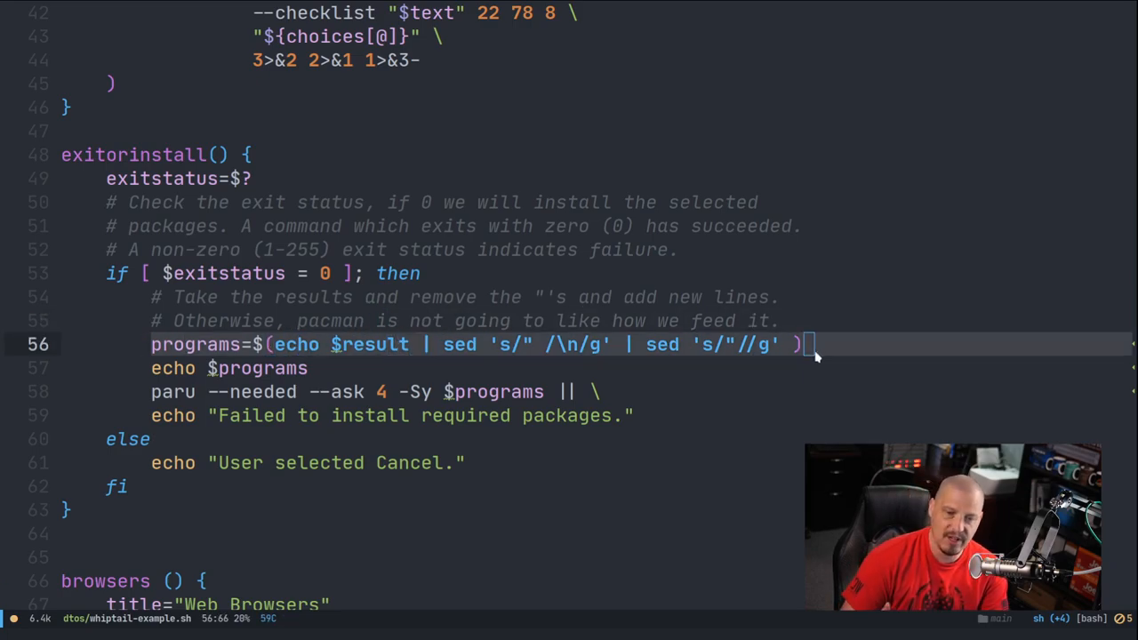
mouse_move(711, 345)
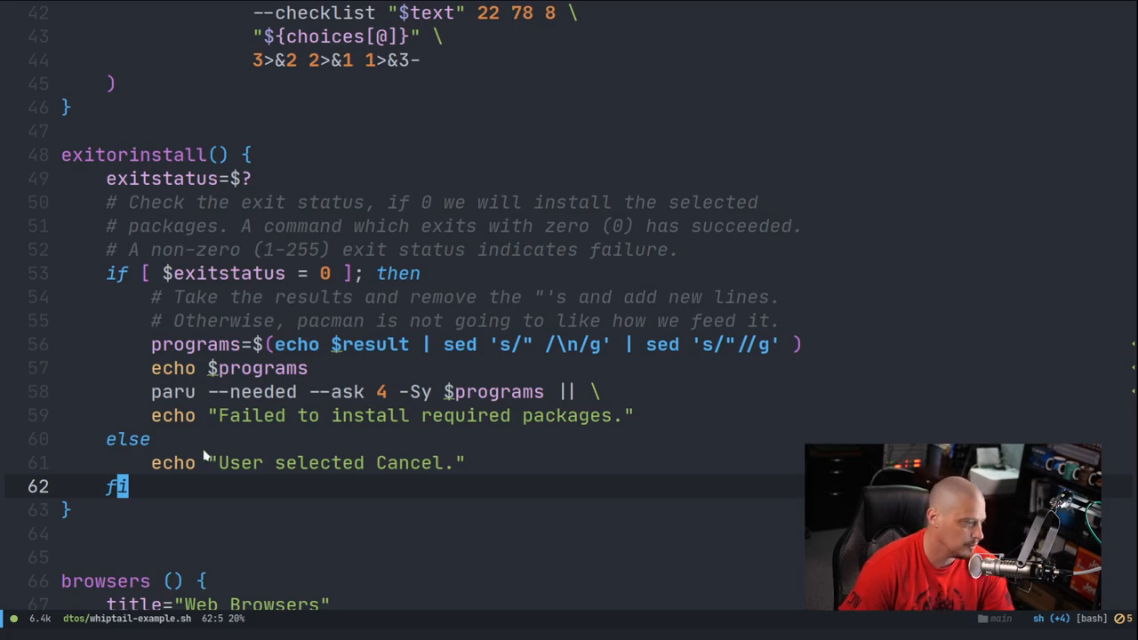
mouse_move(477, 473)
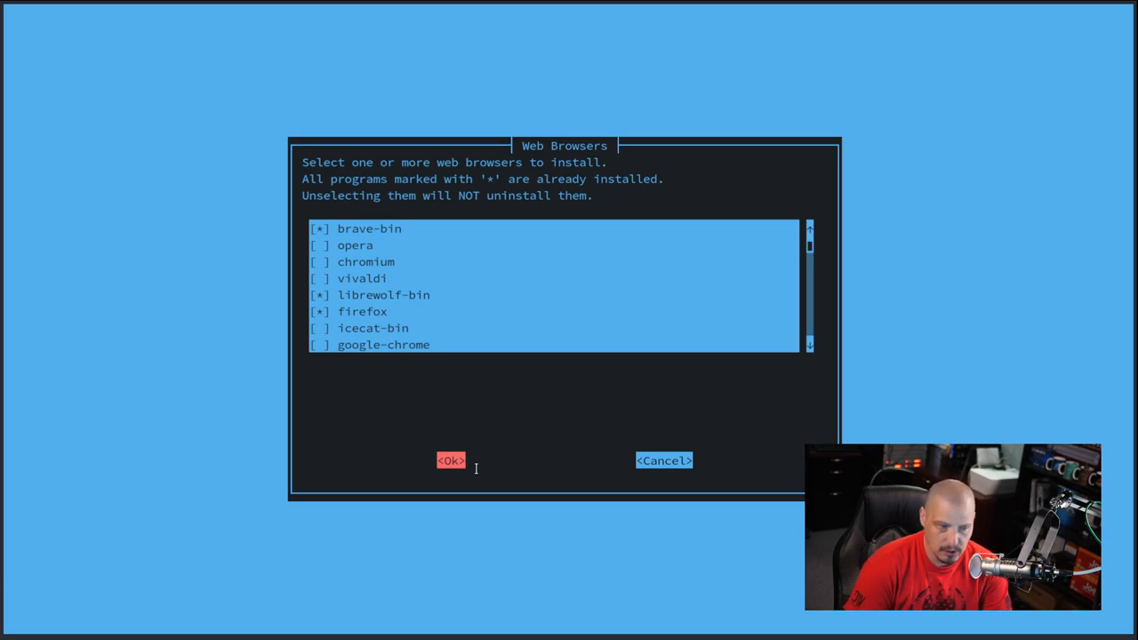
- Run whiptail-example.sh and choose browsers to show the Web Browsers checklist with brave-bin, librewolf-bin, firefox ticked
click(450, 460)
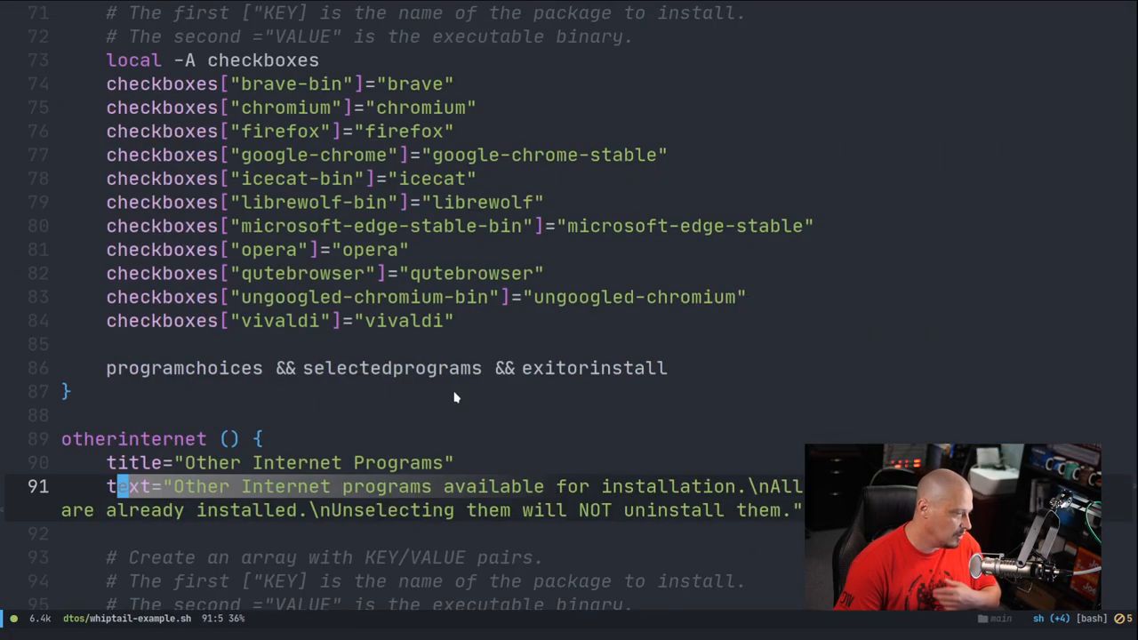
scroll(down, 3)
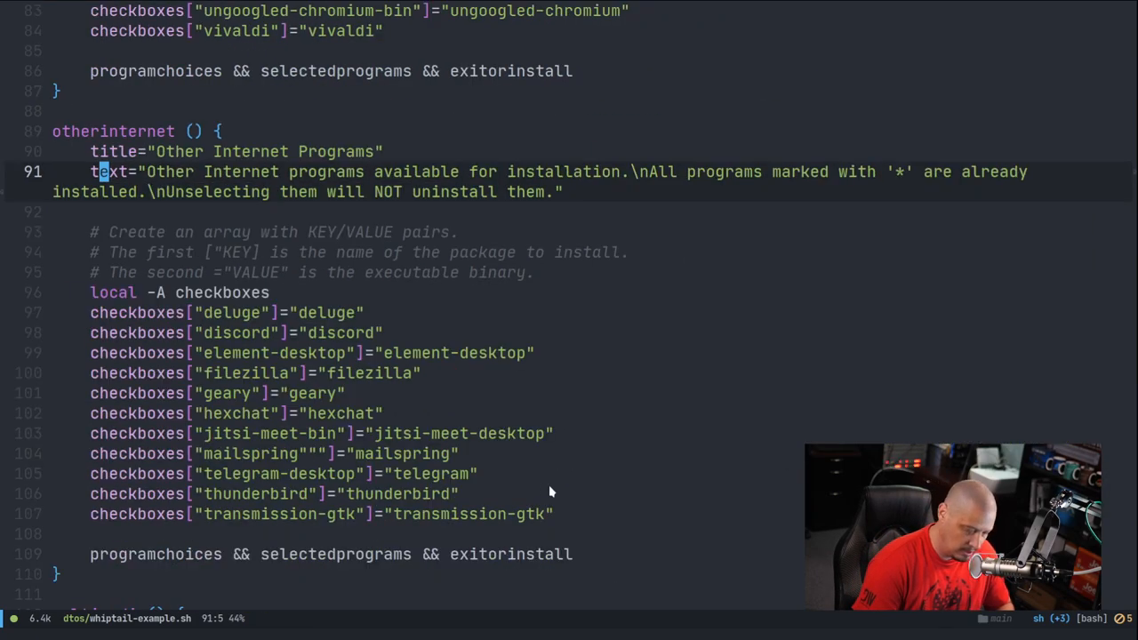
scroll(down, 3)
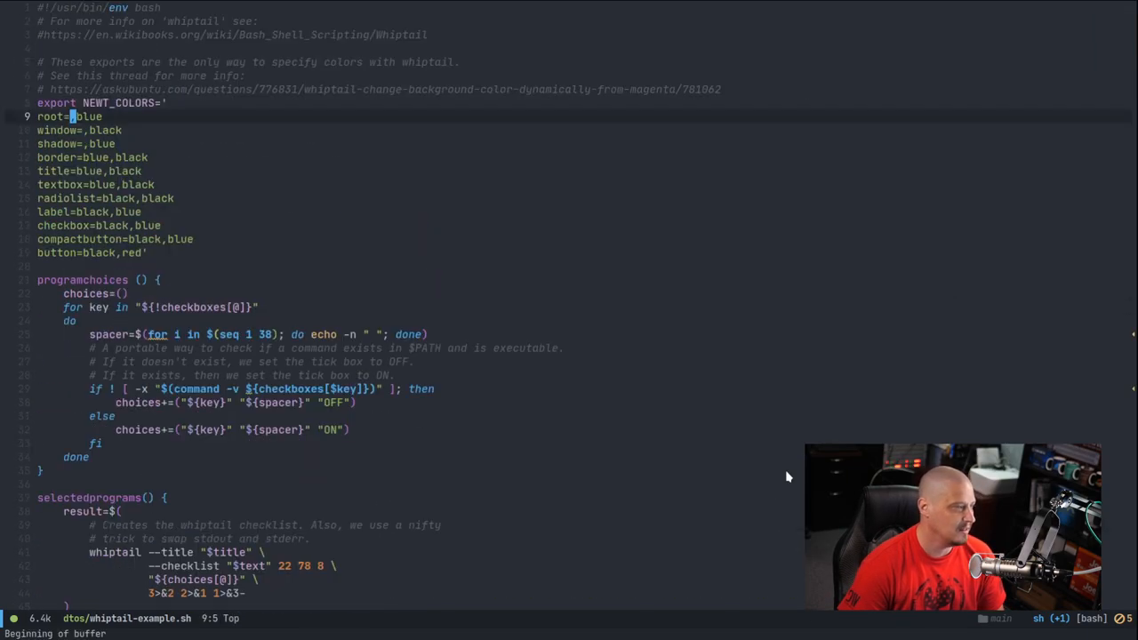
scroll(down, 3)
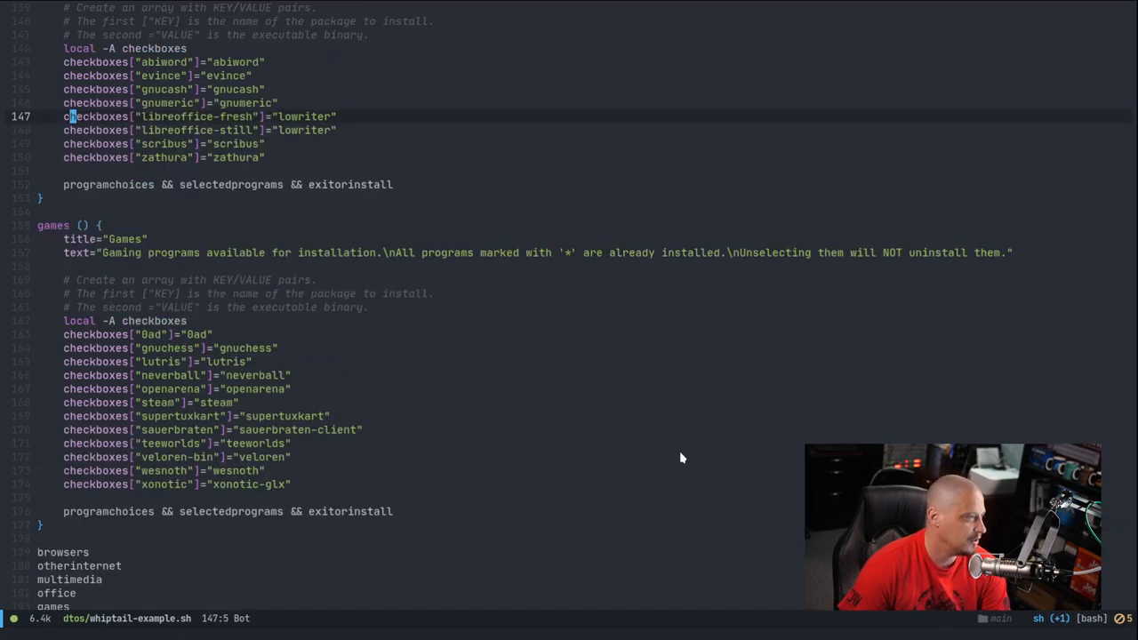
scroll(down, 3)
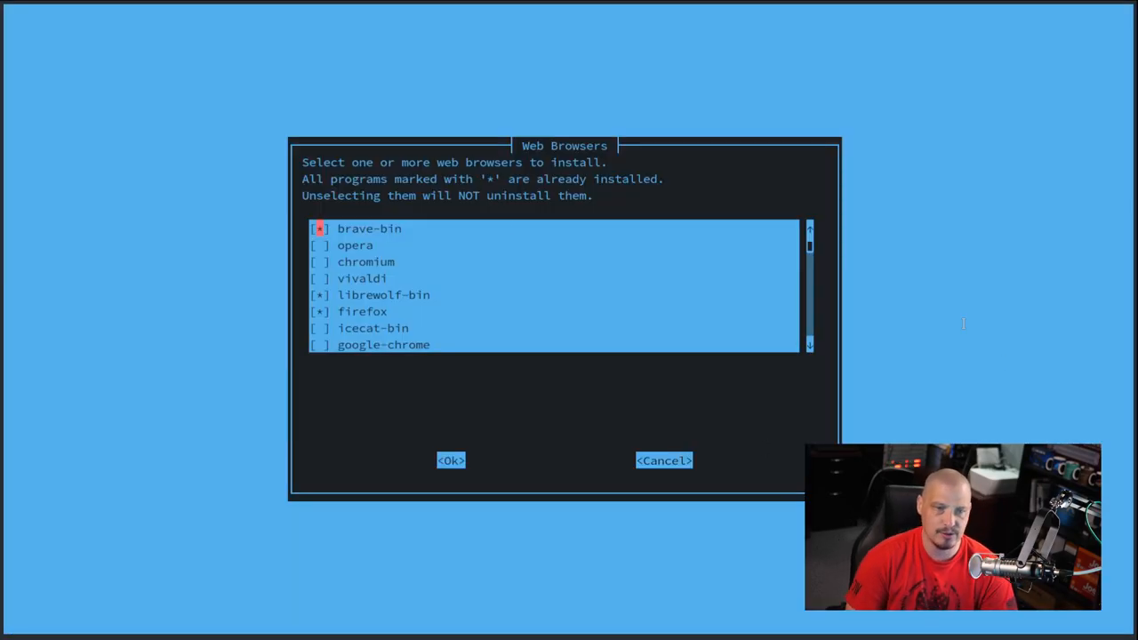
mouse_move(919, 345)
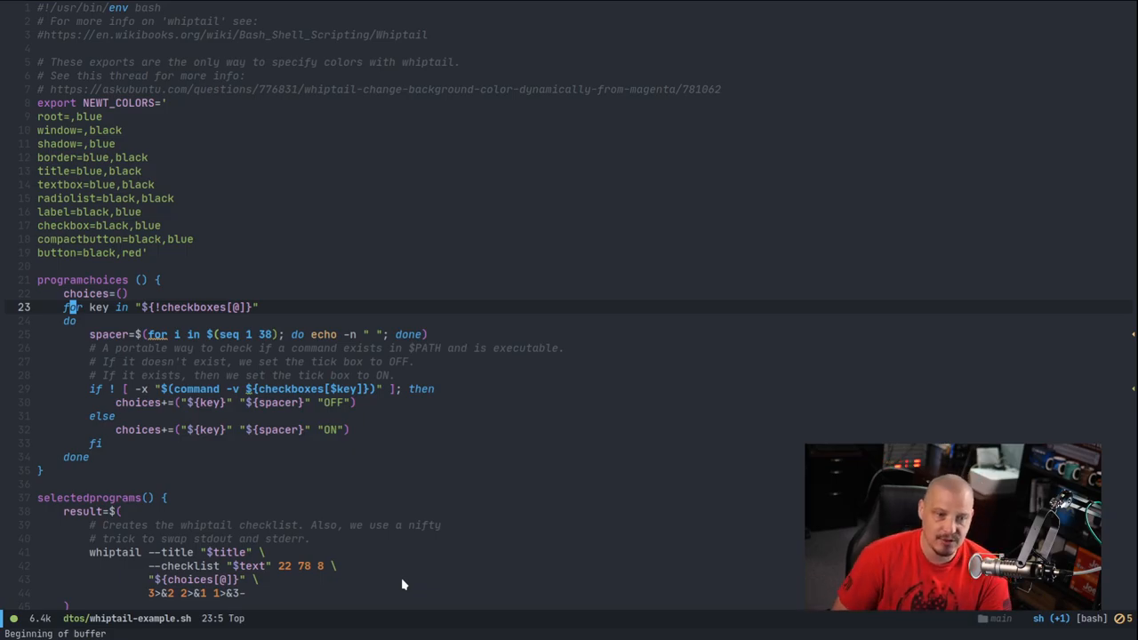
mouse_move(409, 573)
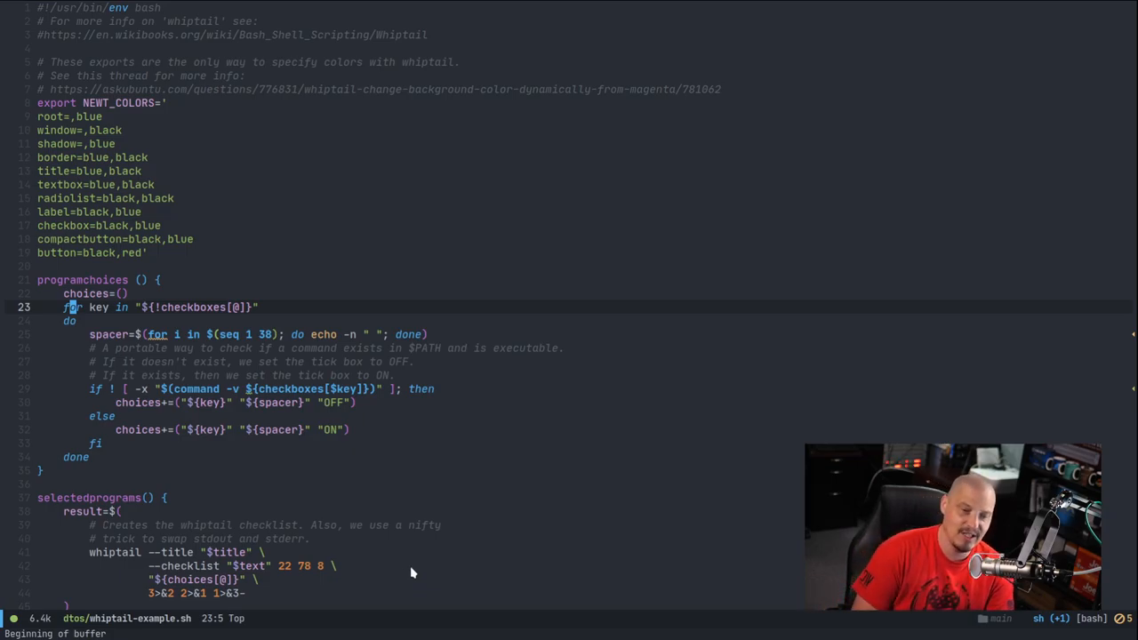